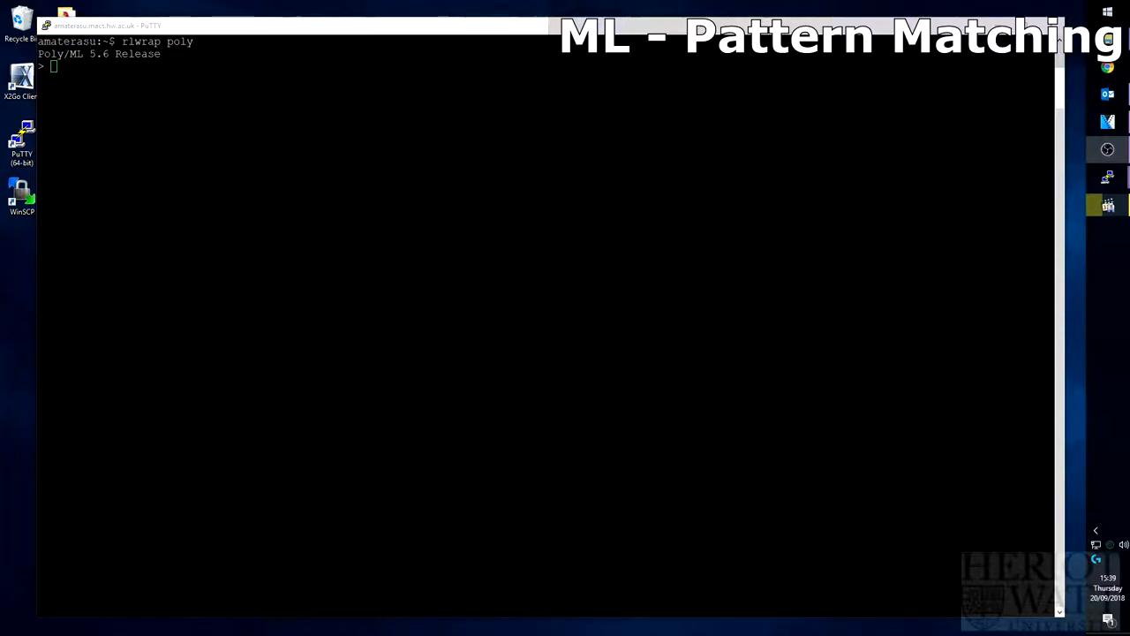
Step: Enter a three-clause number function: 1 gives "one", 2 gives "two", any x gives "number"
{"action": "key", "text": "Return"}
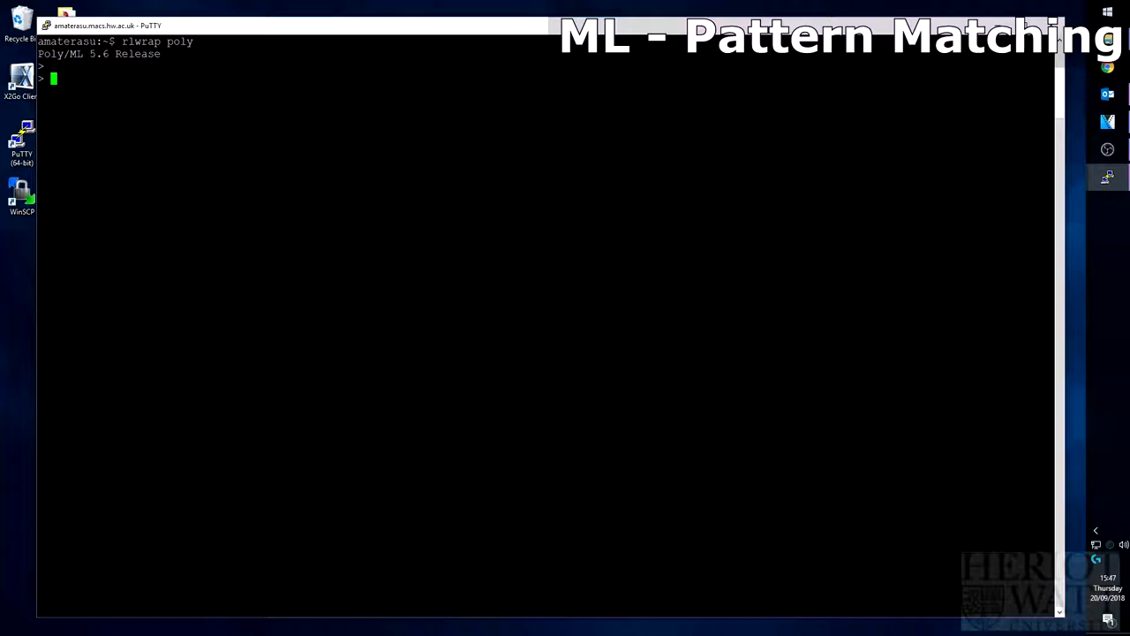
{"action": "type", "text": "fun"}
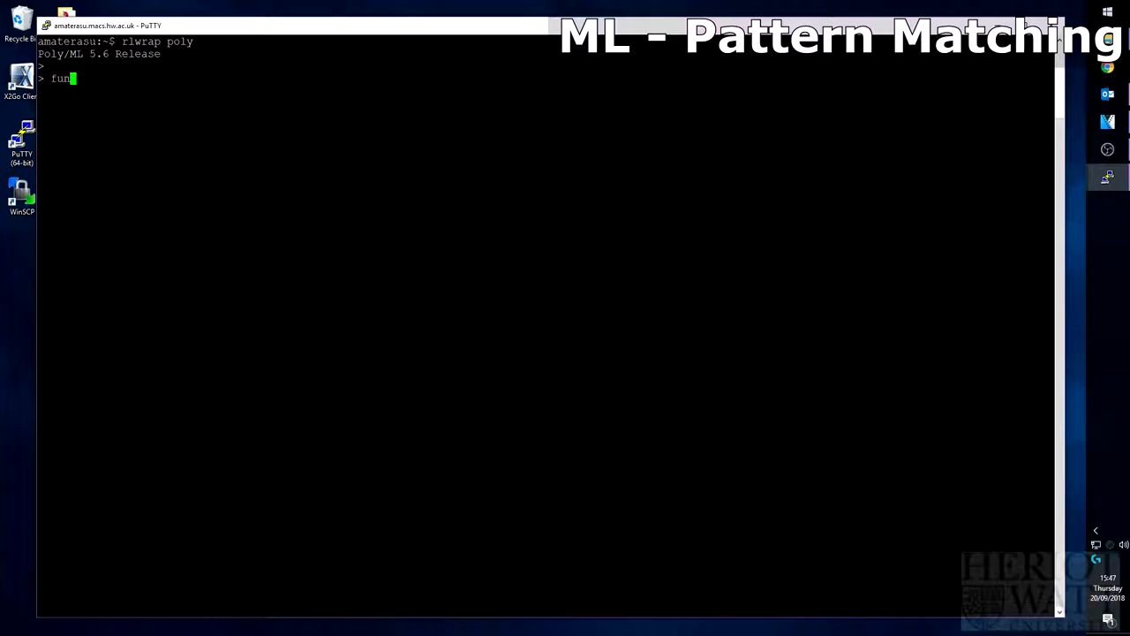
{"action": "type", "text": "number 1 ="}
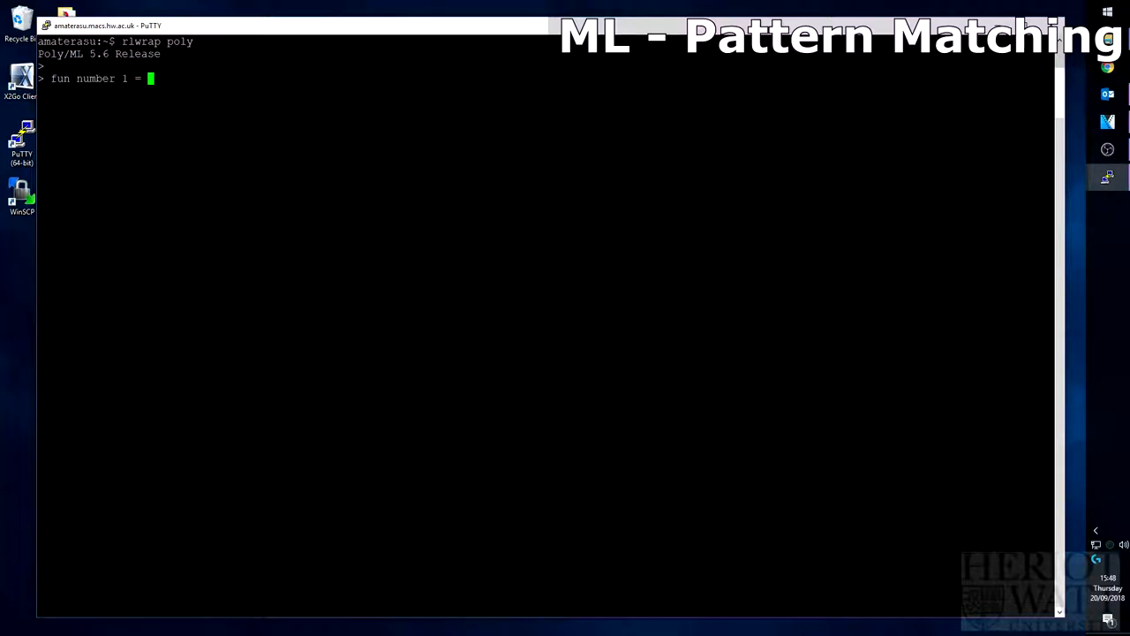
{"action": "type", "text": "\"one\""}
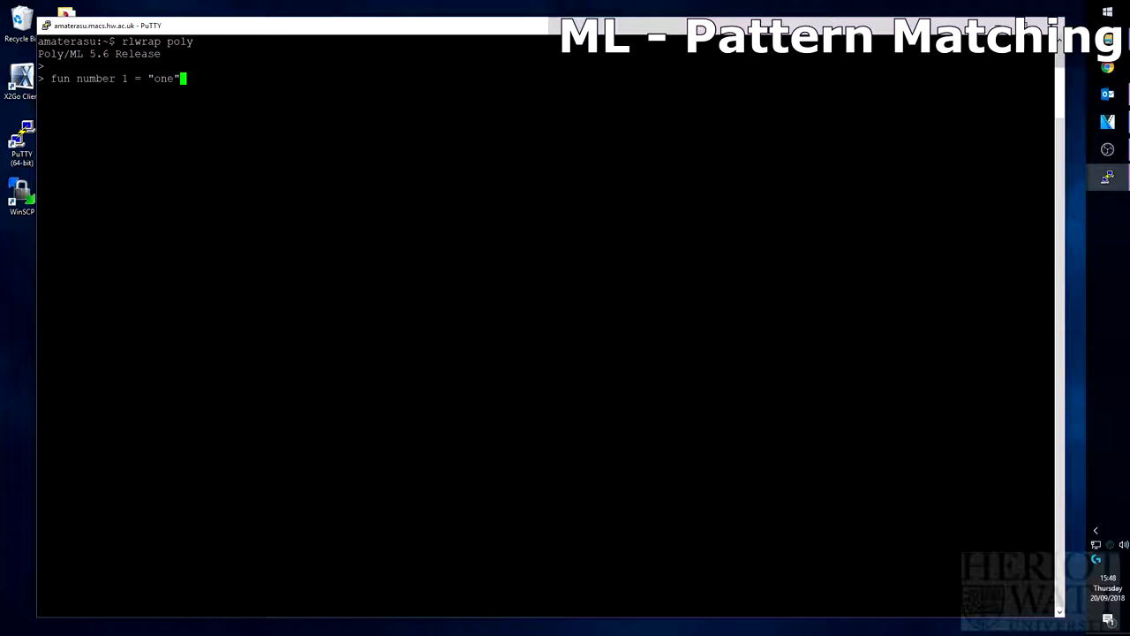
{"action": "key", "text": "Return"}
{"action": "type", "text": "|"}
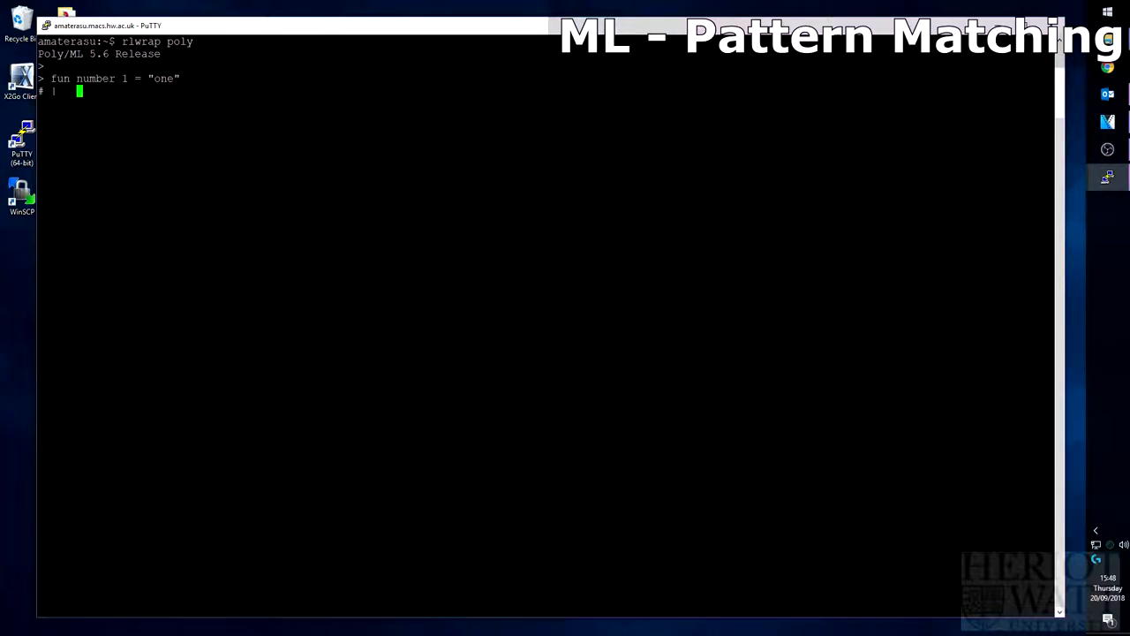
{"action": "type", "text": "number 2 = \"tw"}
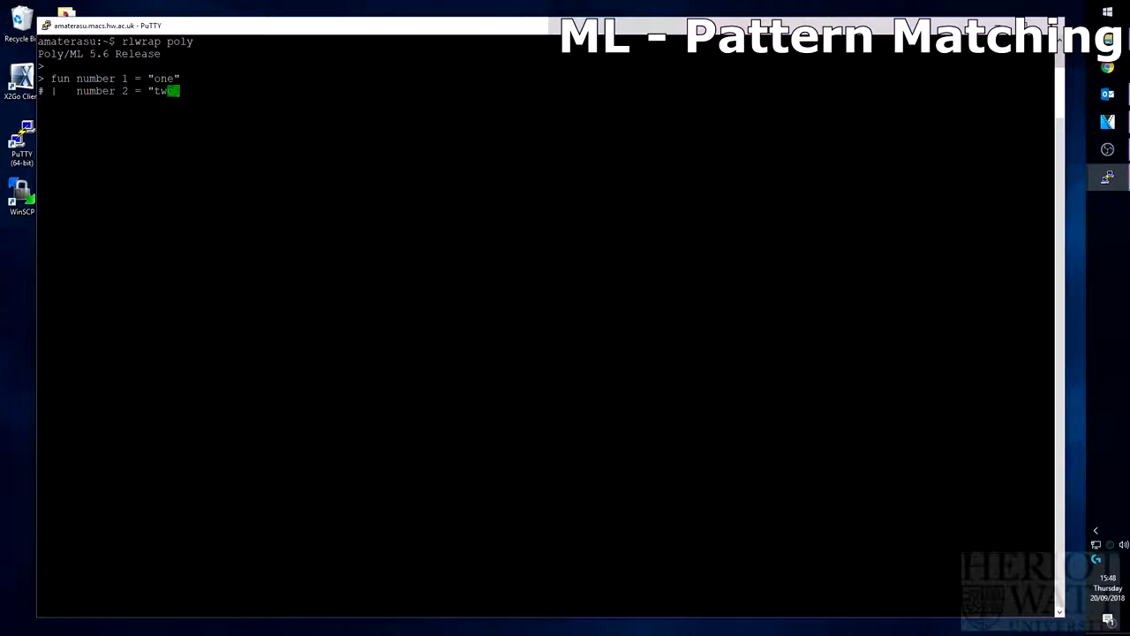
{"action": "key", "text": "Return"}
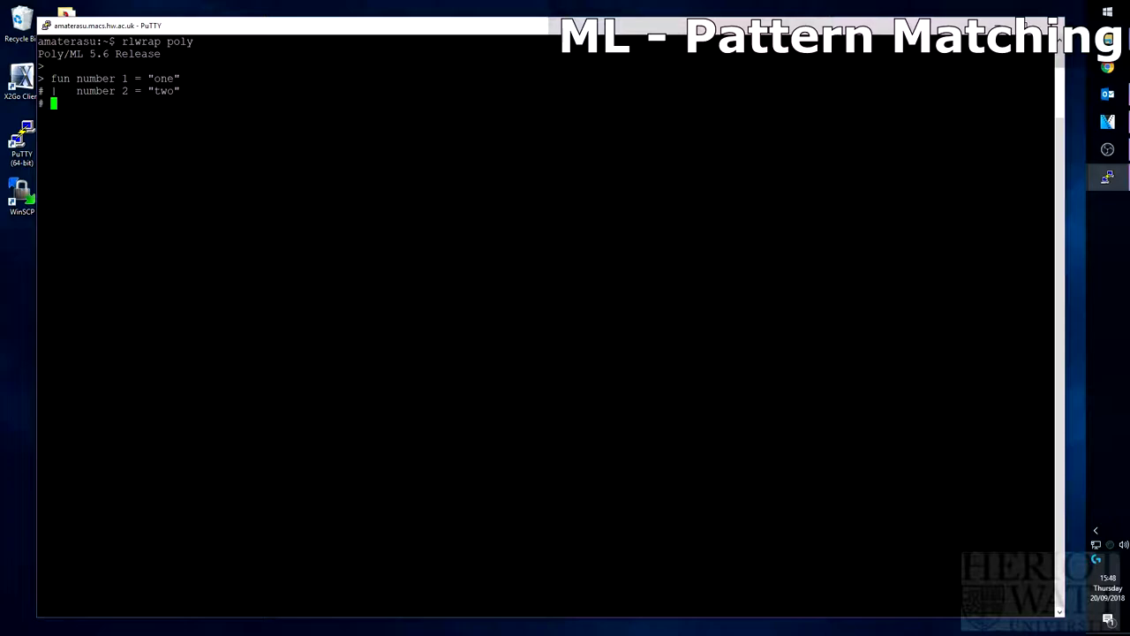
{"action": "type", "text": "number"}
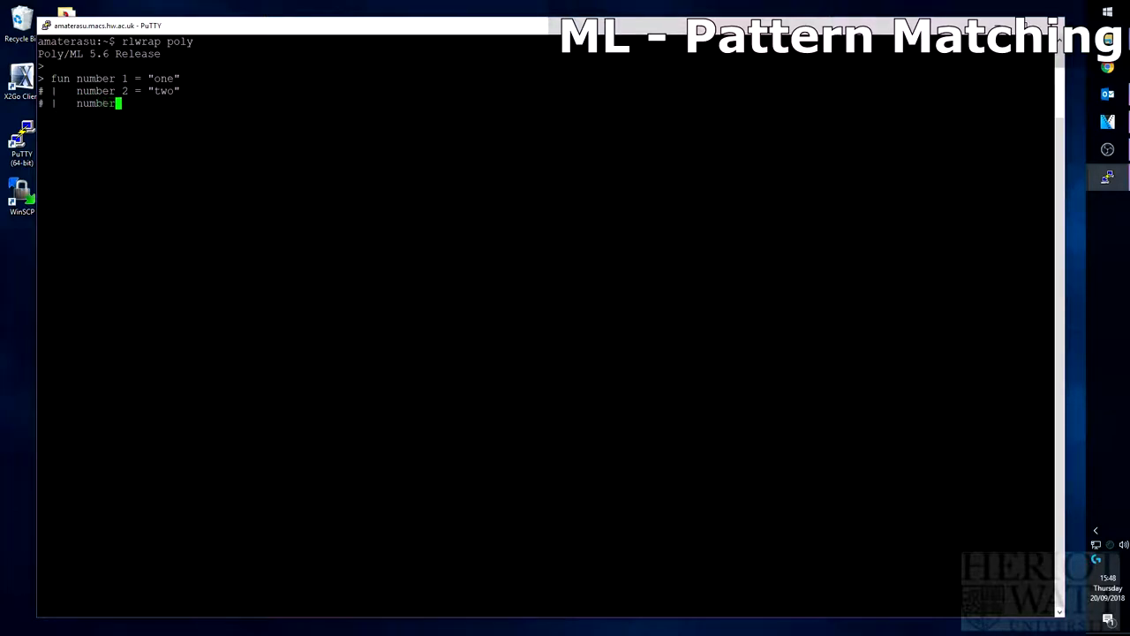
{"action": "type", "text": "x"}
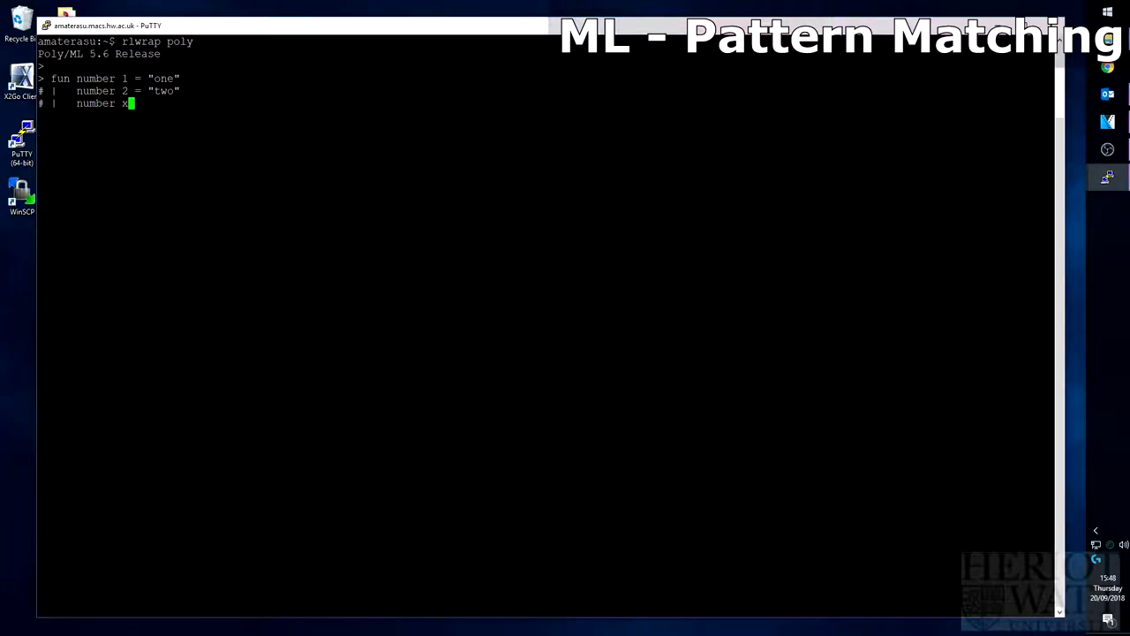
{"action": "type", "text": "= \"num"}
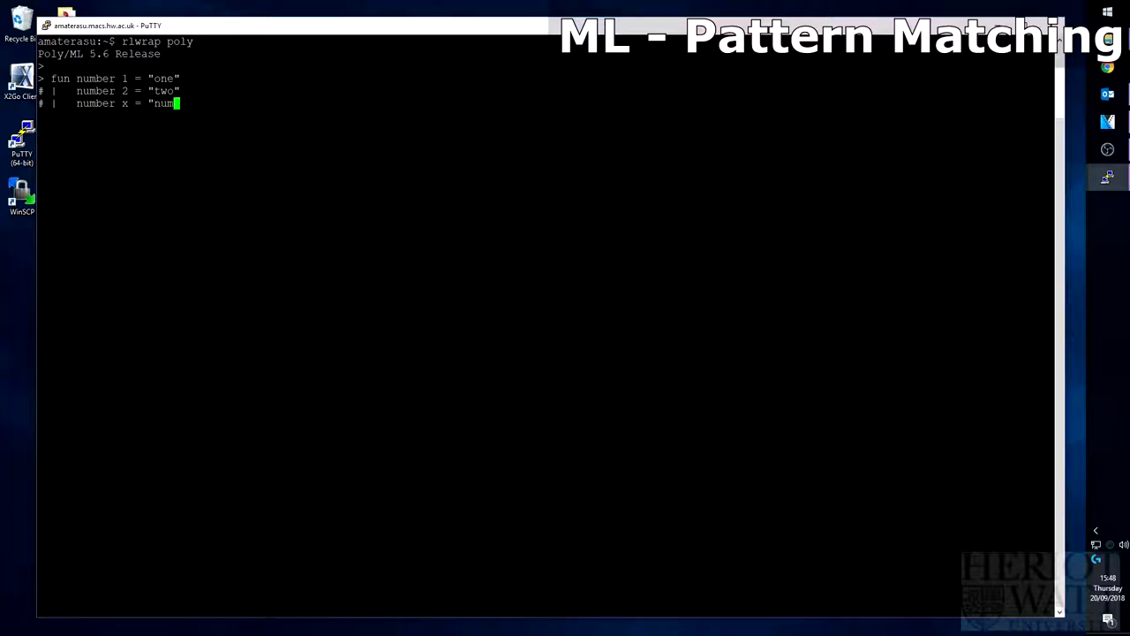
{"action": "type", "text": "er\""}
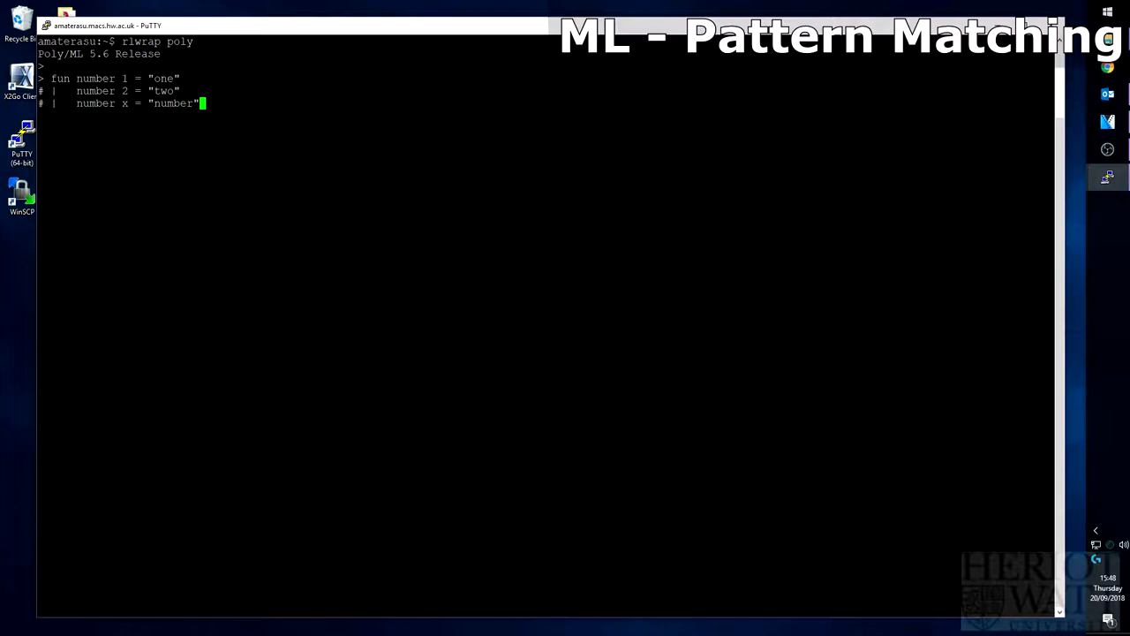
{"action": "key", "text": "Return"}
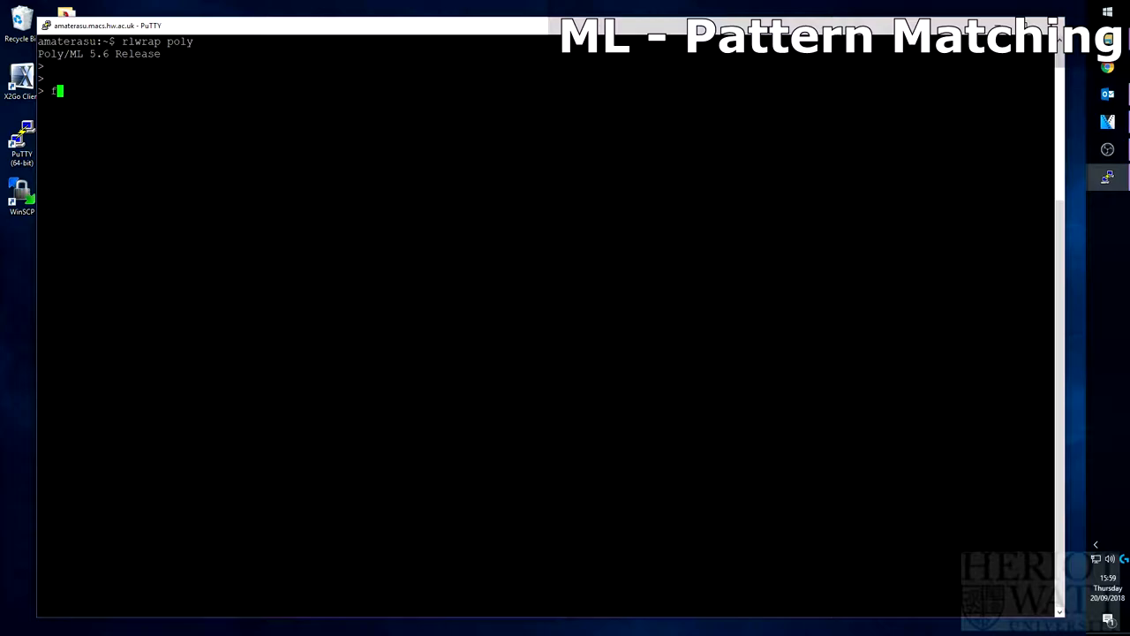
Step: Define sum with clauses sum 1 = 1 and sum x = x + sum(x-1)
{"action": "type", "text": "fun sum"}
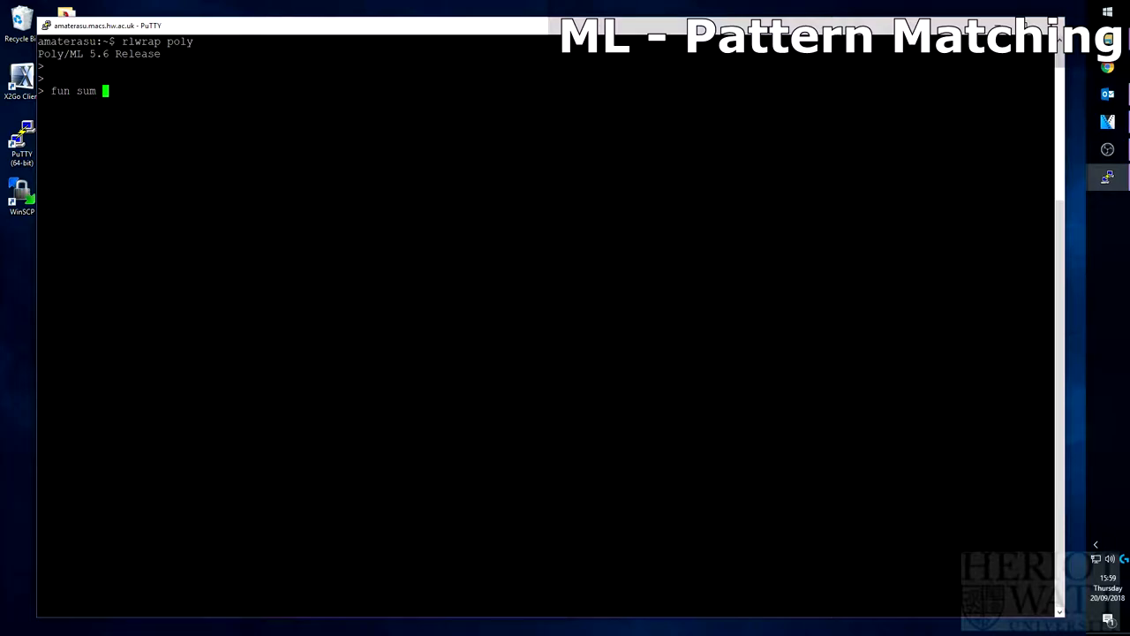
{"action": "type", "text": "1 = 1"}
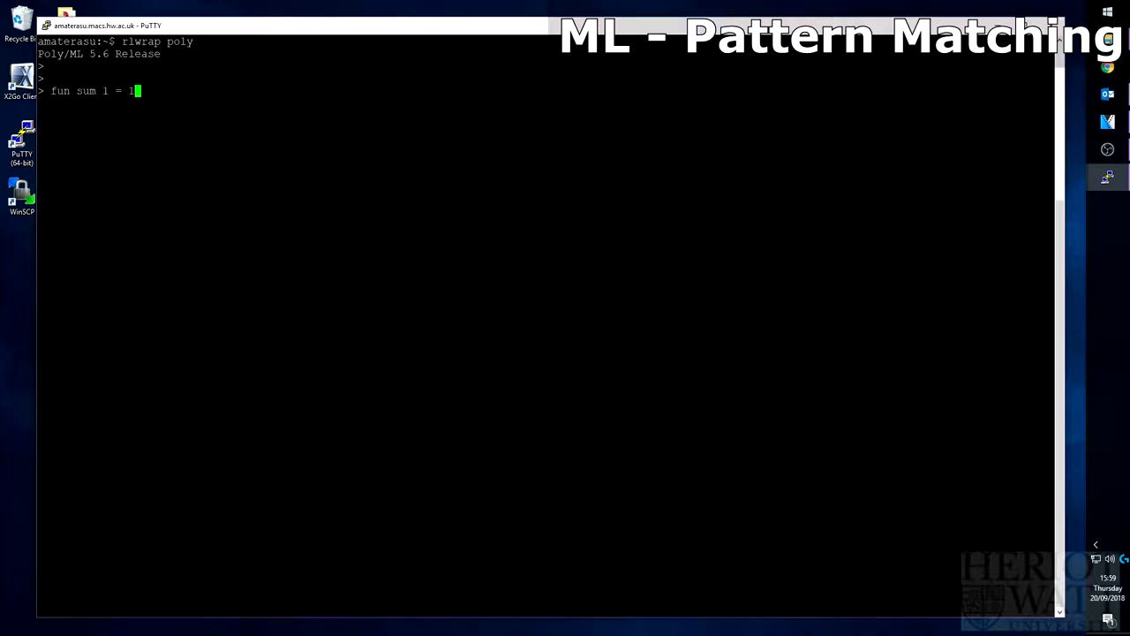
{"action": "key", "text": "Return"}
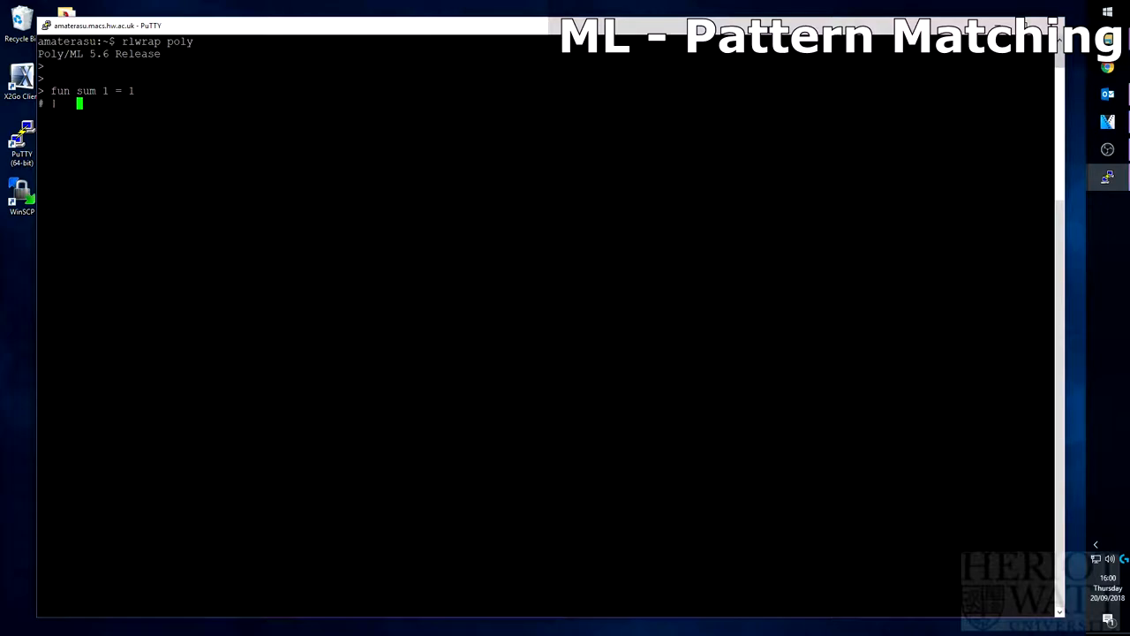
{"action": "type", "text": "sum x = x +"}
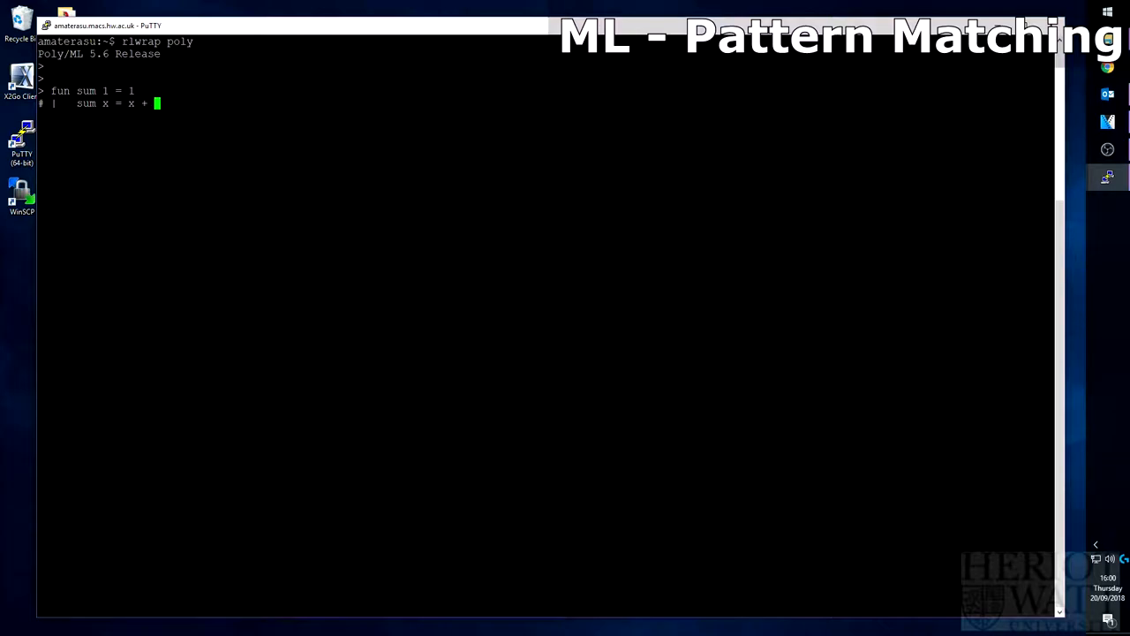
{"action": "type", "text": "sum(x-1"}
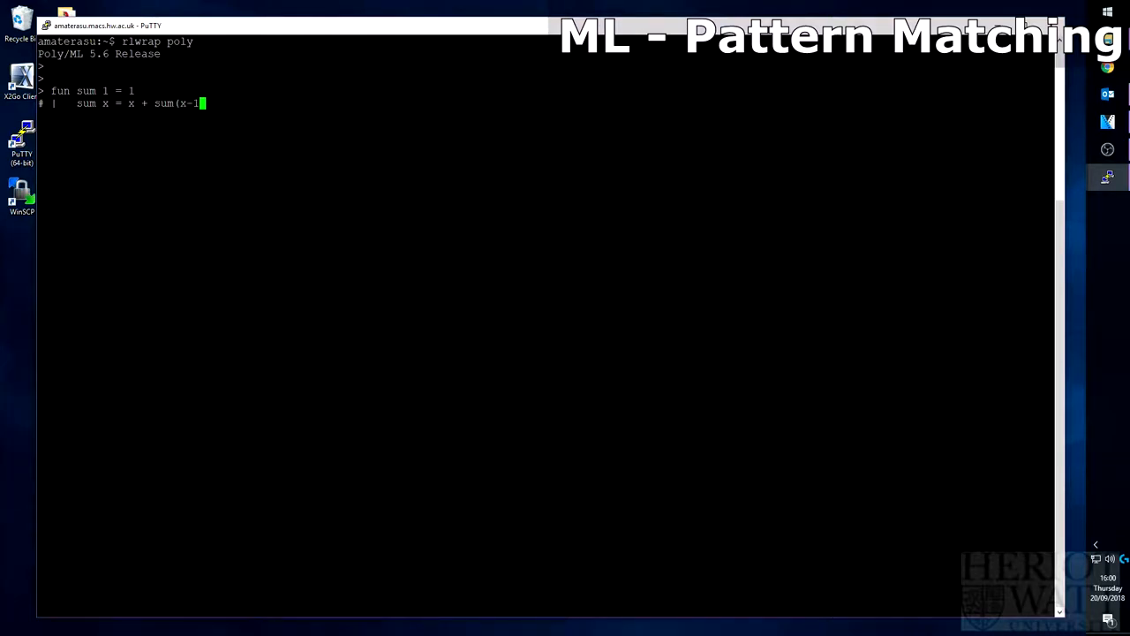
{"action": "type", "text": ")"}
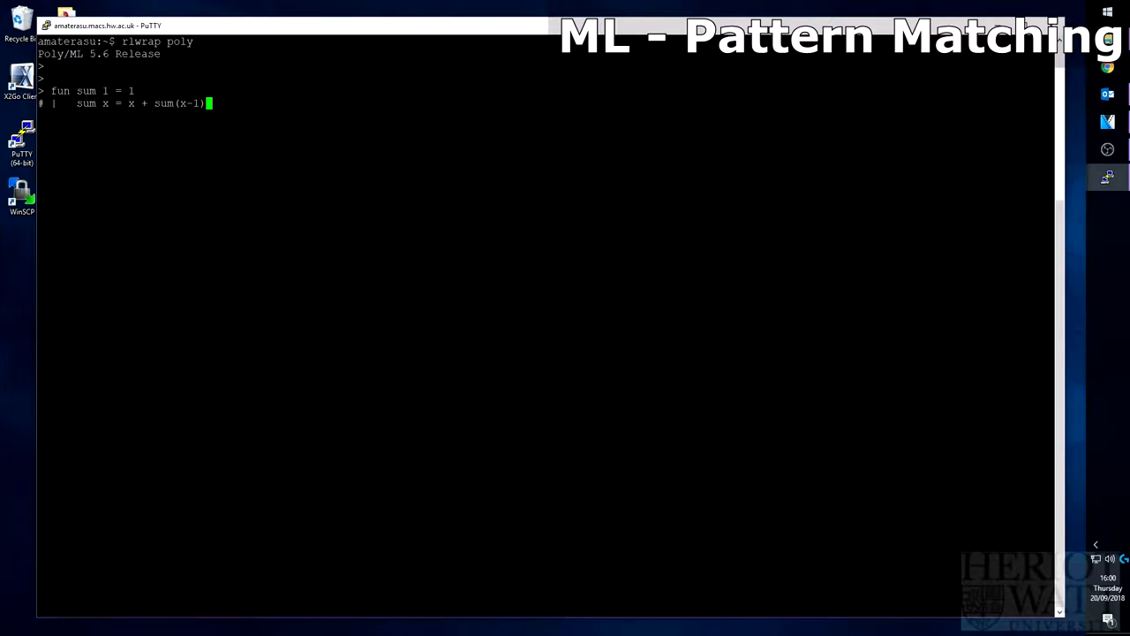
{"action": "type", "text": ";"}
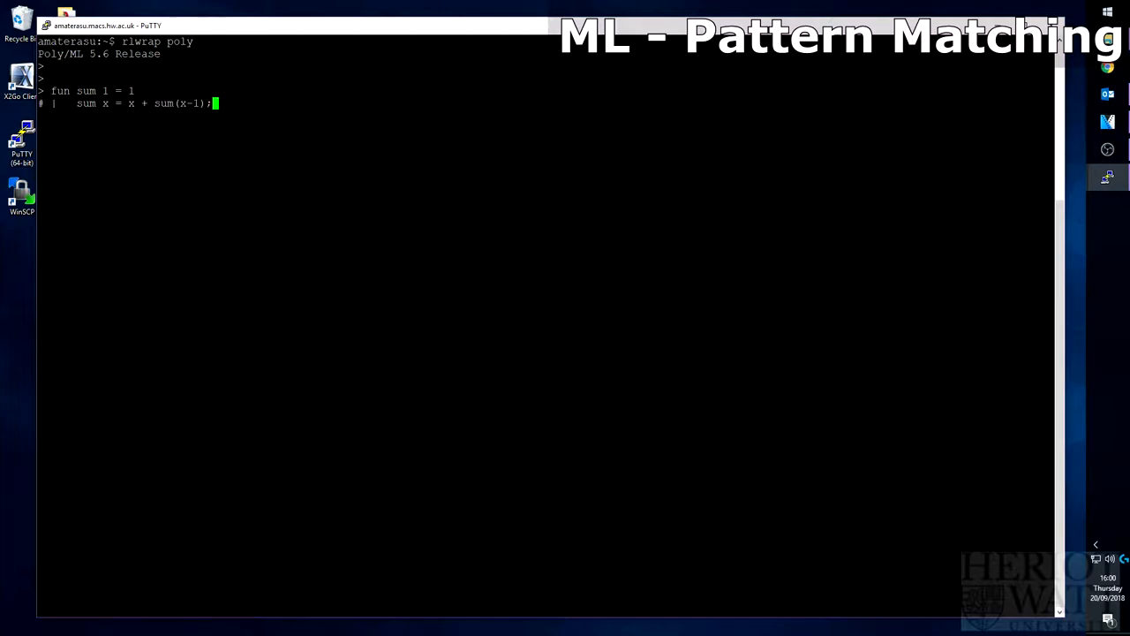
{"action": "key", "text": "Return"}
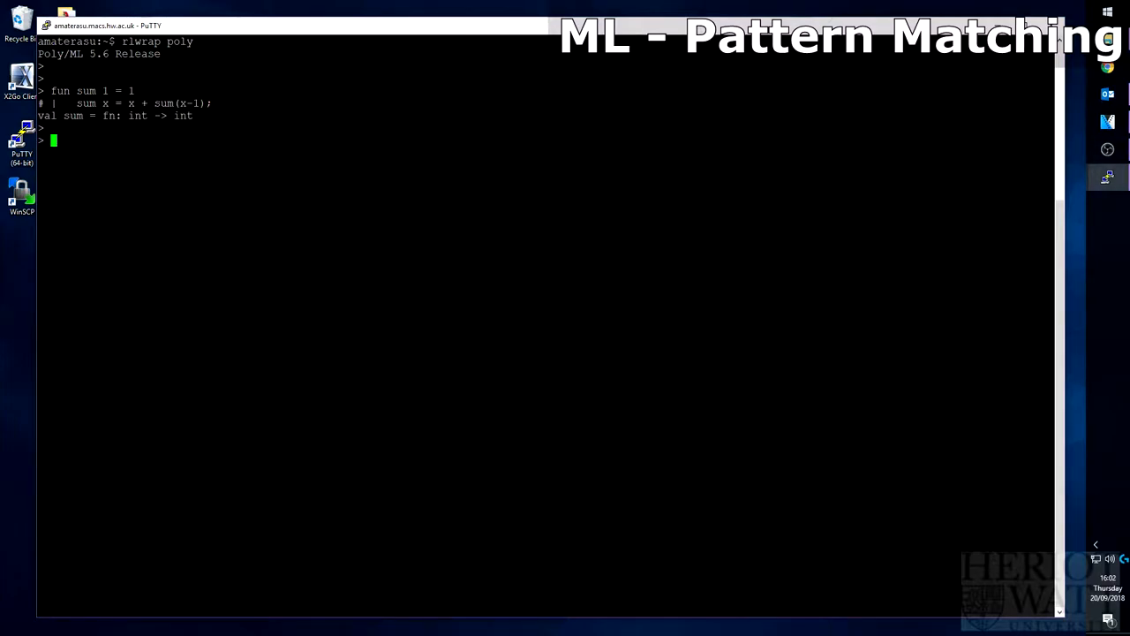
Step: Evaluate 3 + 2 + 1, which gives 6
{"action": "type", "text": "3 +"}
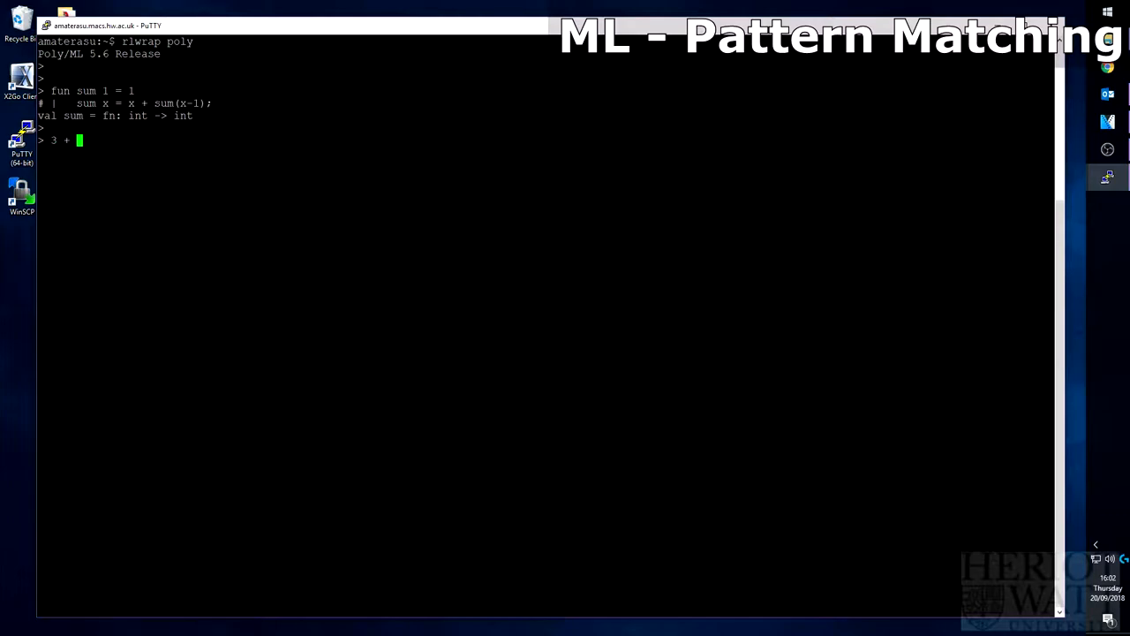
{"action": "type", "text": "2 +"}
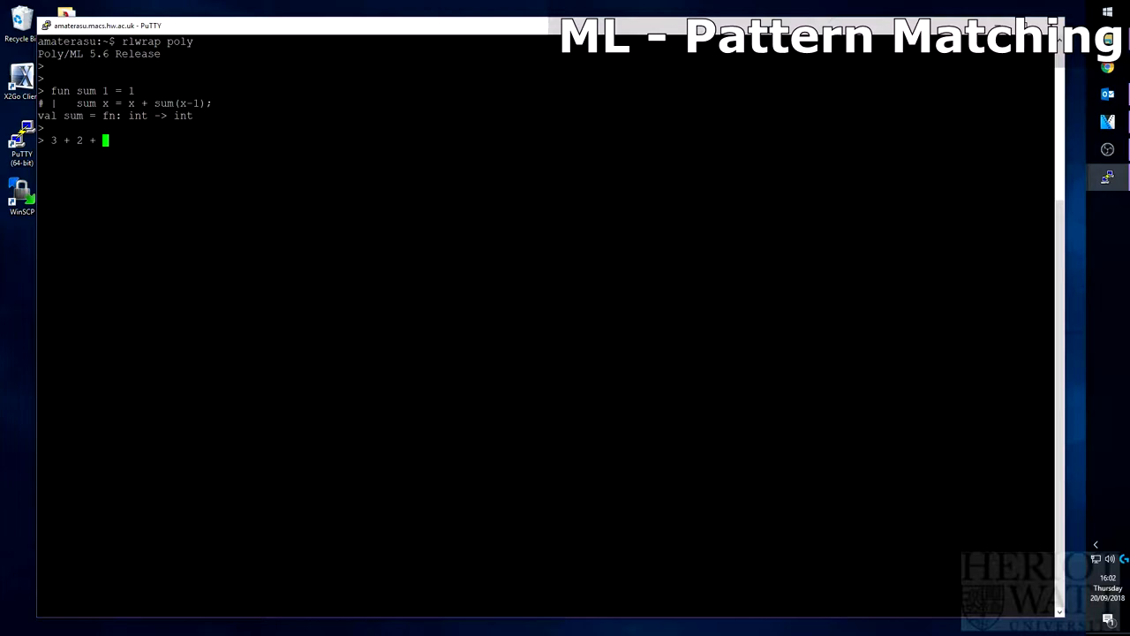
{"action": "type", "text": "1"}
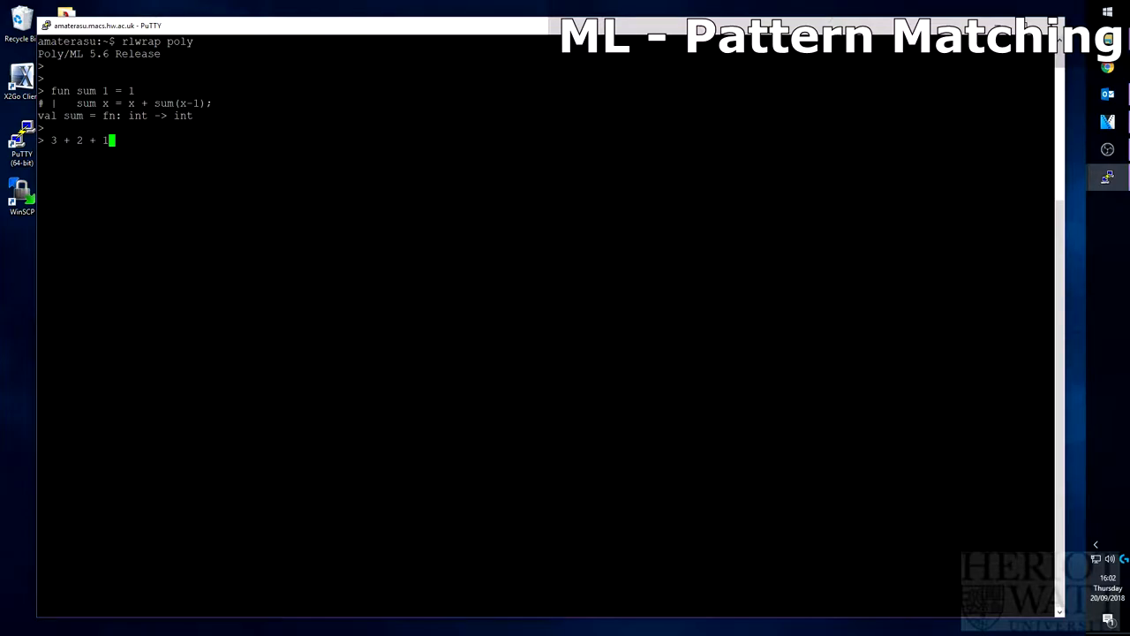
{"action": "key", "text": "Return"}
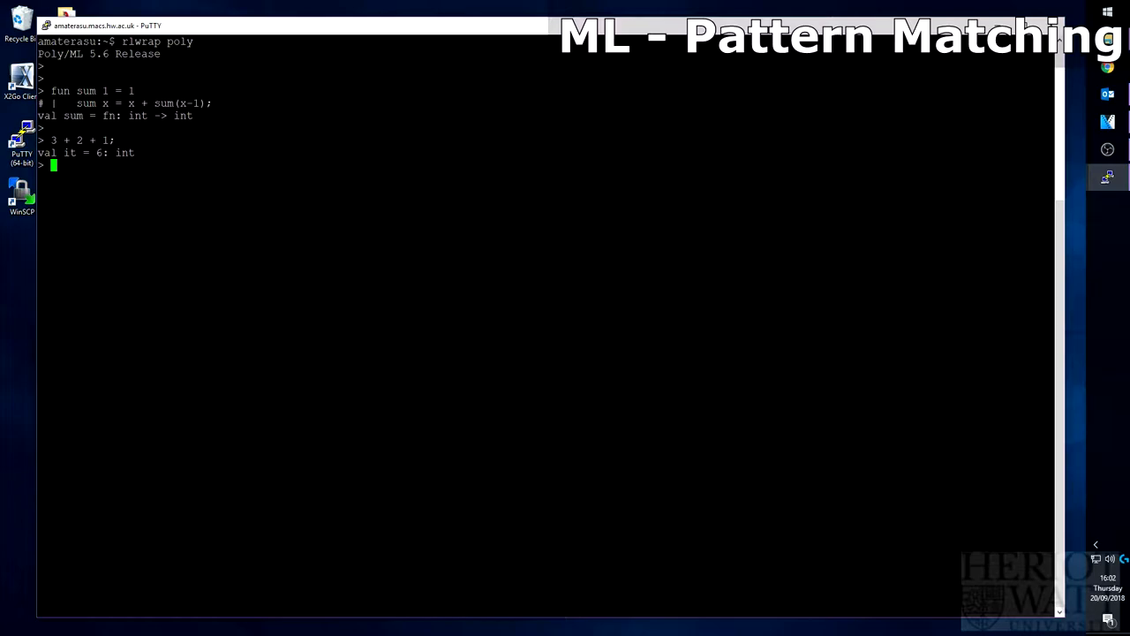
Step: Run sum 3 and confirm it returns 6
{"action": "type", "text": "s"}
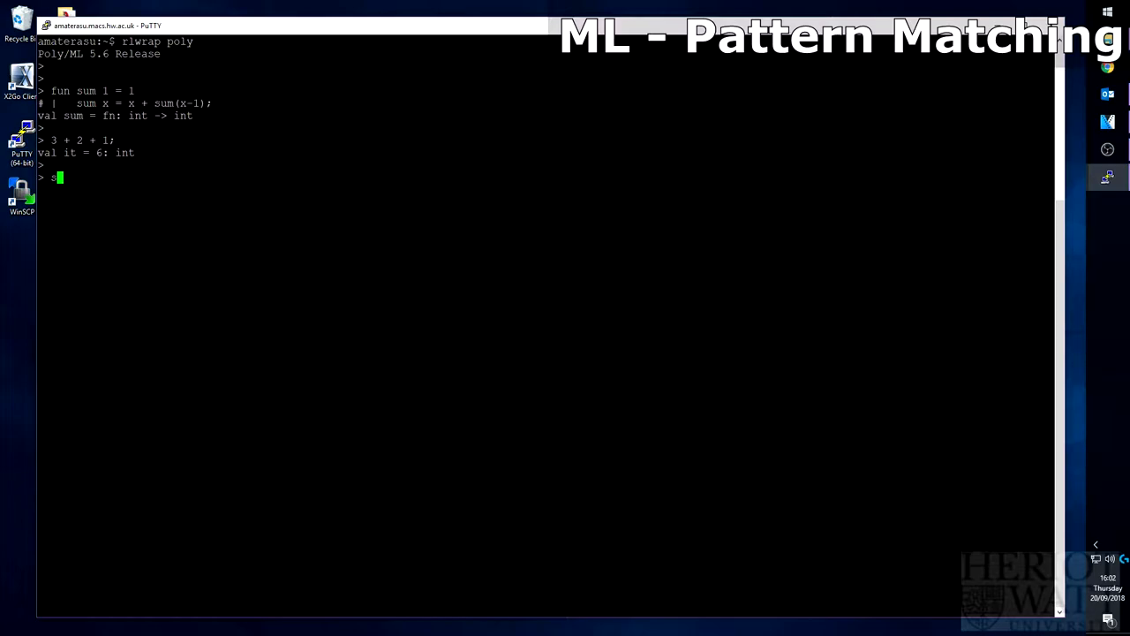
{"action": "type", "text": "um 3;"}
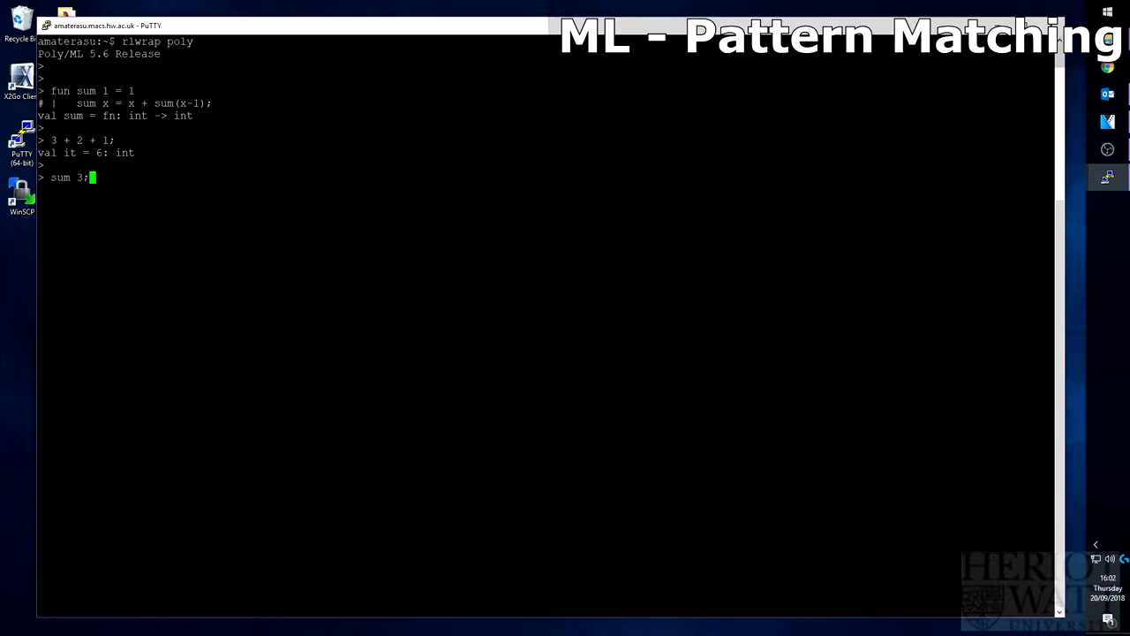
{"action": "key", "text": "Return"}
{"action": "type", "text": "sum 4;"}
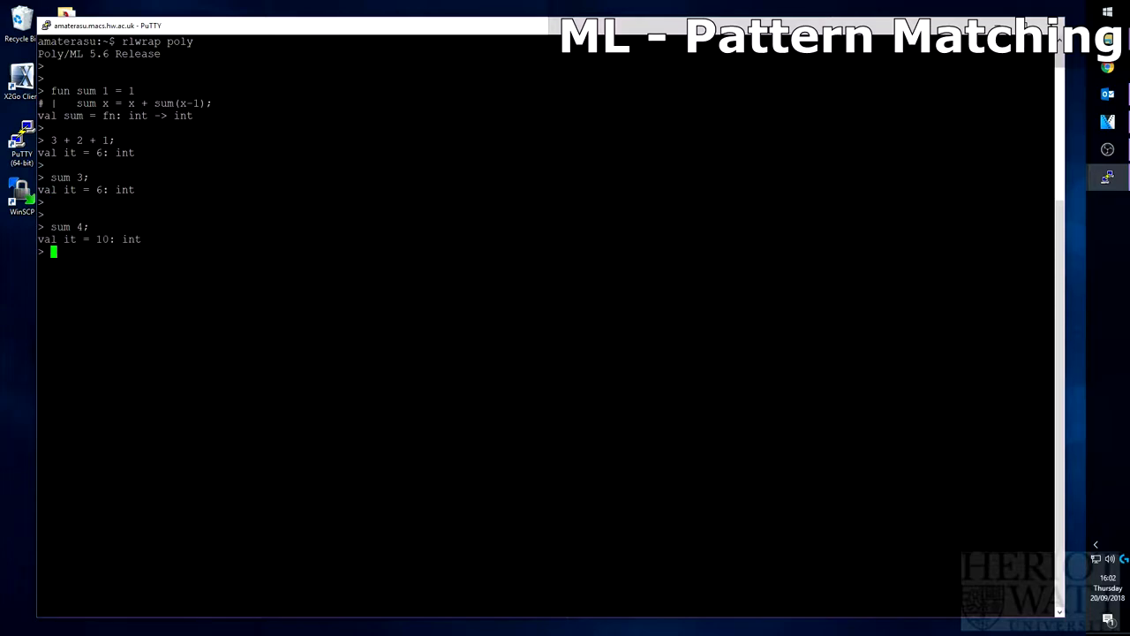
{"action": "mouse_move", "coordinate": [14, 256]}
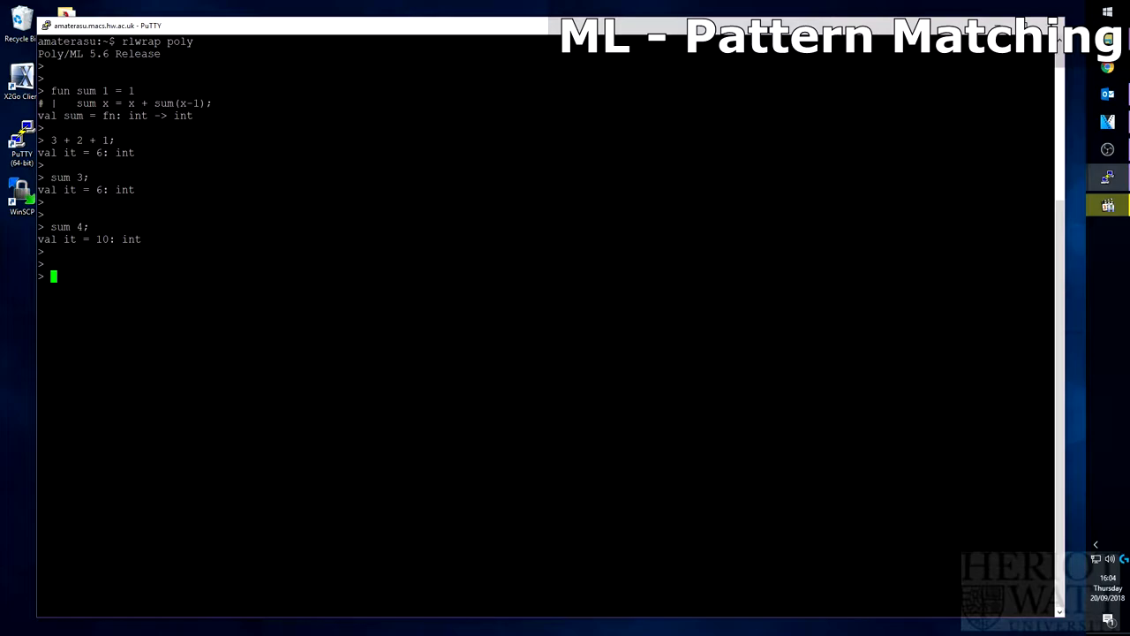
{"action": "type", "text": "fun su"}
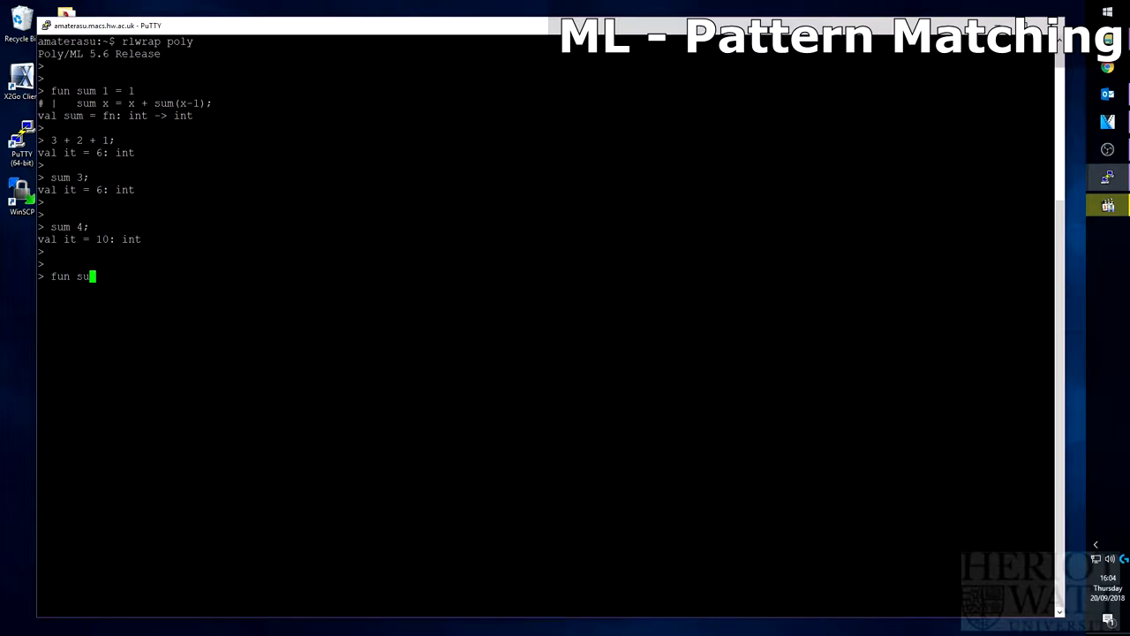
Step: Define number with x = "number" first, followed by the 1 = "one" and 2 = "two" clauses
{"action": "type", "text": "number"}
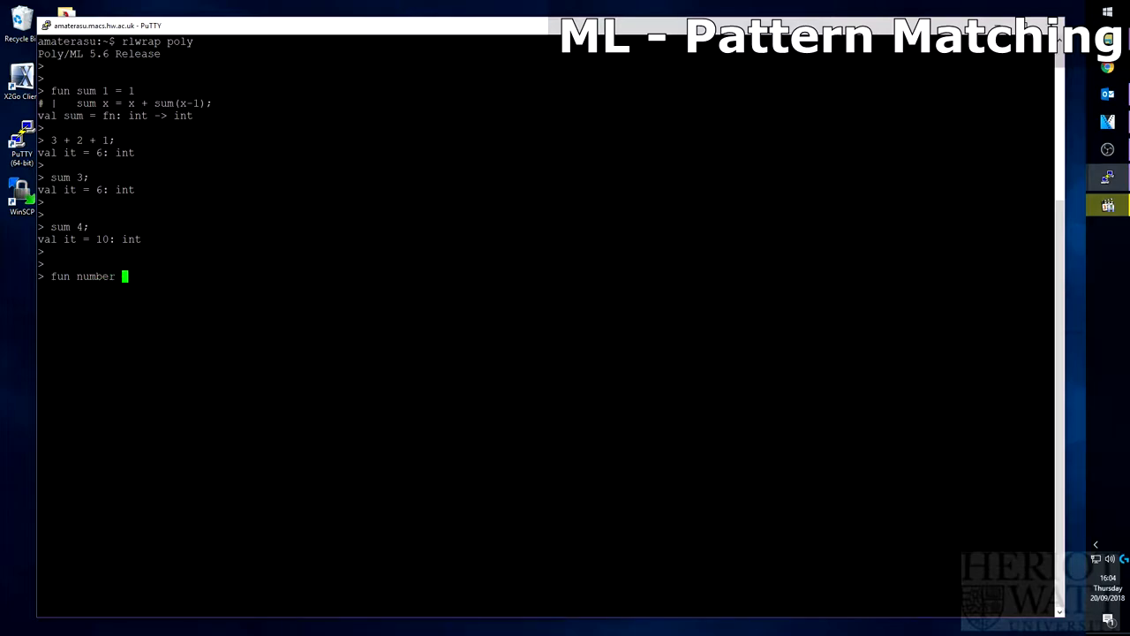
{"action": "type", "text": "x = \"number"}
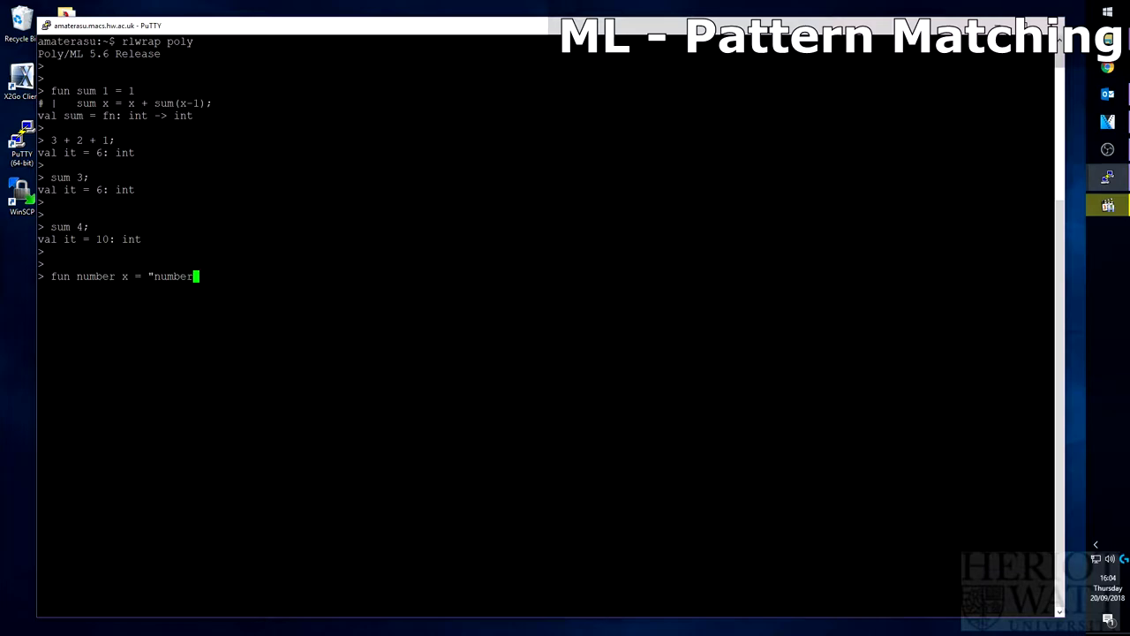
{"action": "key", "text": "Return"}
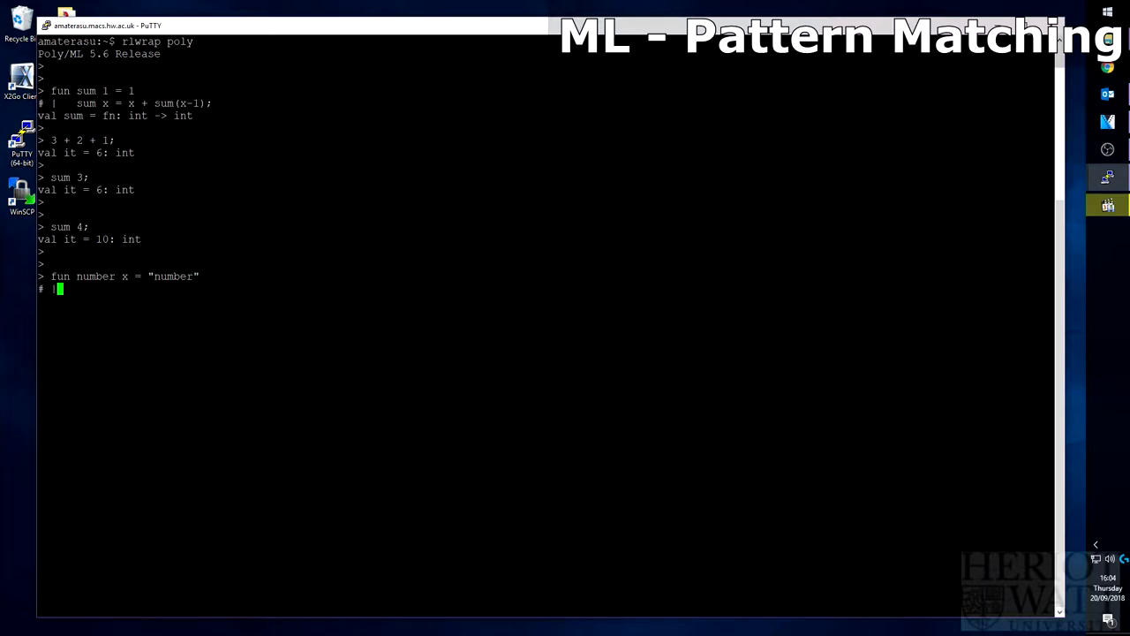
{"action": "type", "text": "number 1 = \"one"}
{"action": "type", "text": "|   number 2 ="}
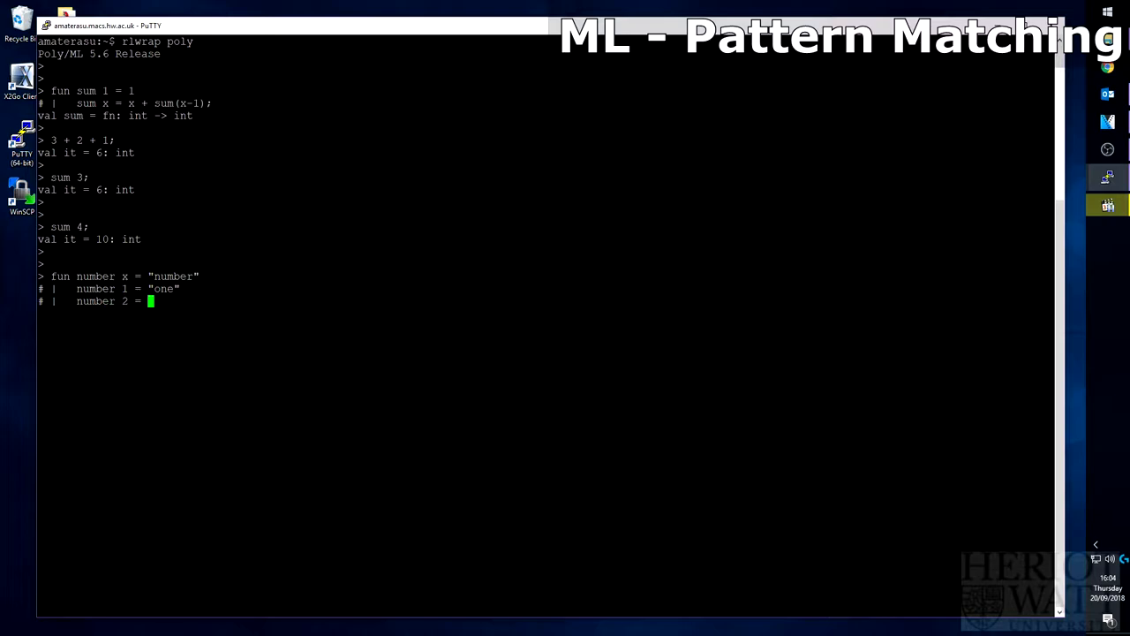
{"action": "type", "text": "two\";"}
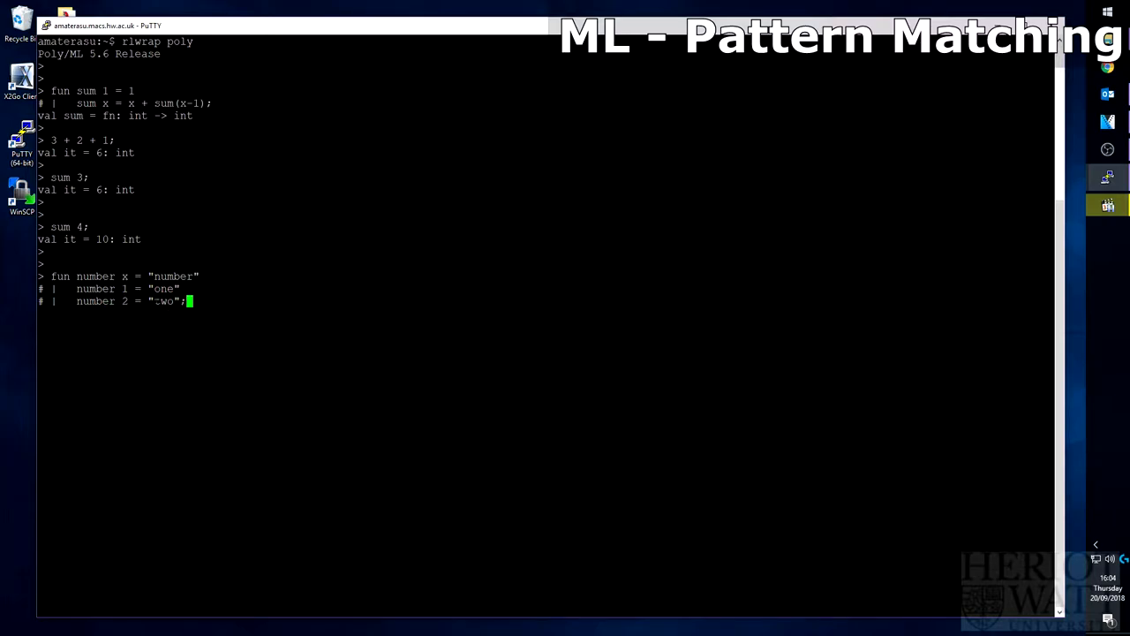
{"action": "key", "text": "Return"}
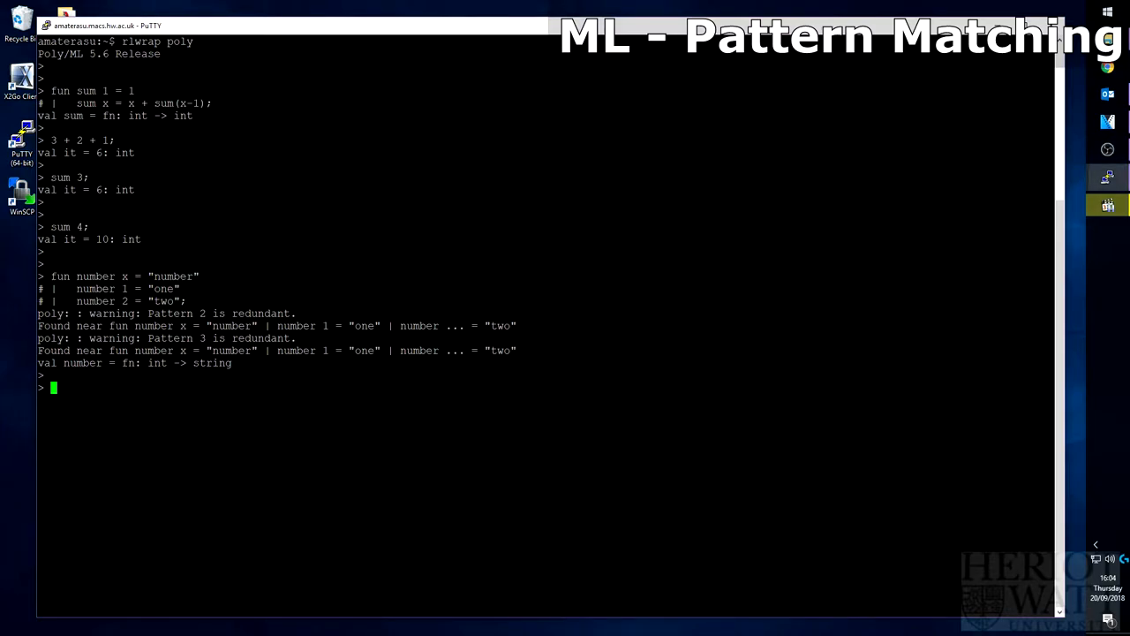
Step: Evaluate number 1, which returns "number", and begin the number 2 call
{"action": "type", "text": "number 1;"}
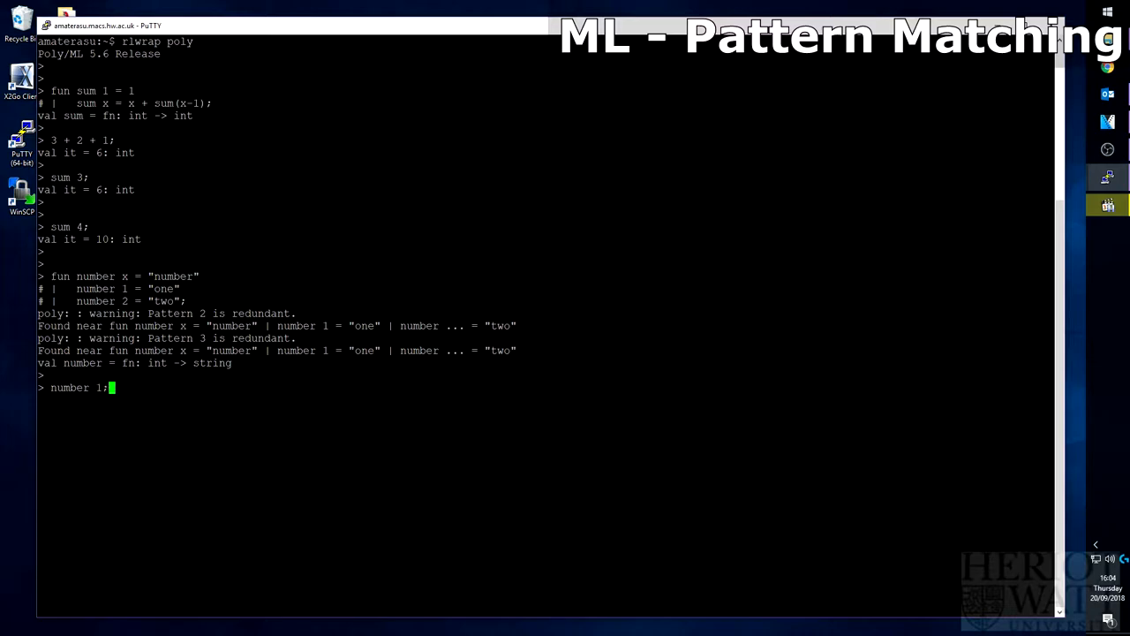
{"action": "key", "text": "Return"}
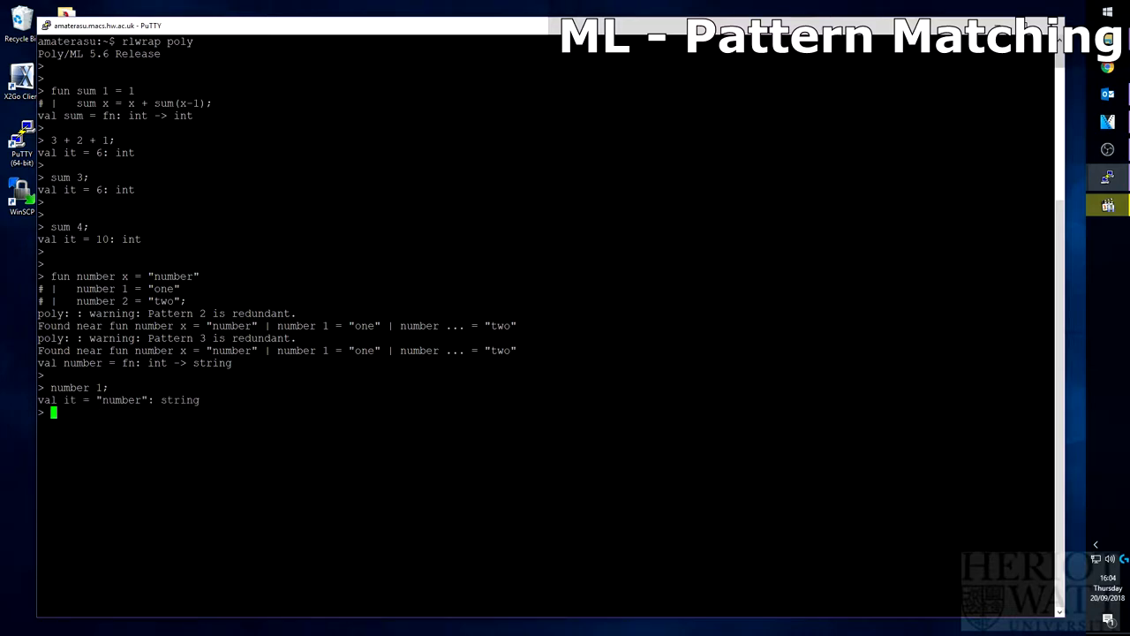
{"action": "key", "text": "Return"}
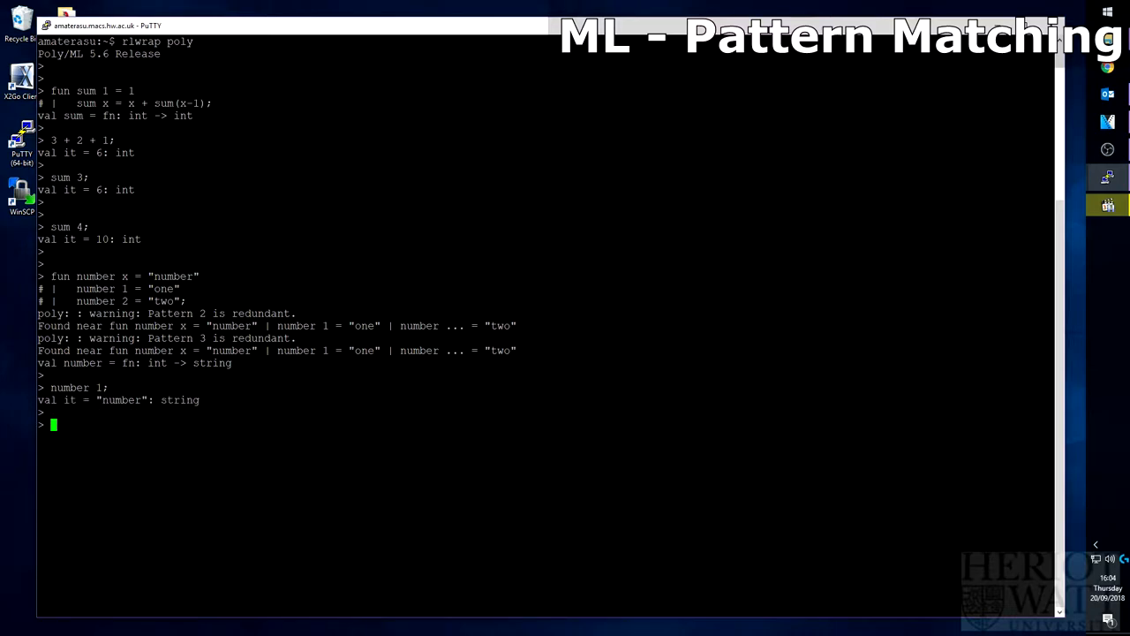
{"action": "type", "text": "number 2;"}
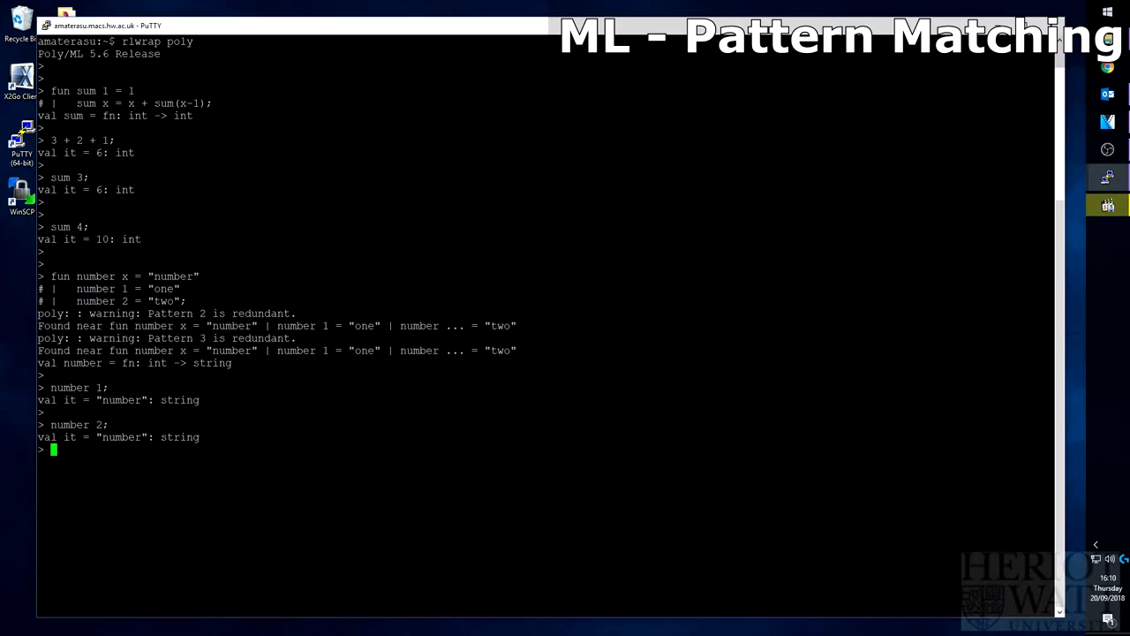
Step: Start redefining number x as if x <= 1 then "one" else
{"action": "key", "text": "Return"}
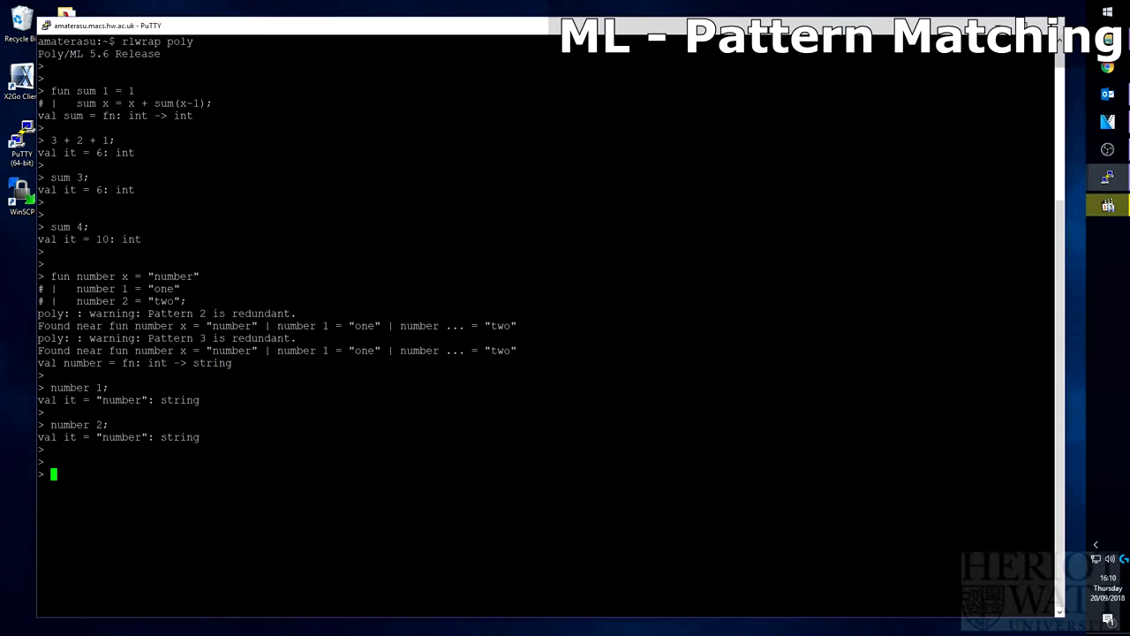
{"action": "type", "text": "fun num"}
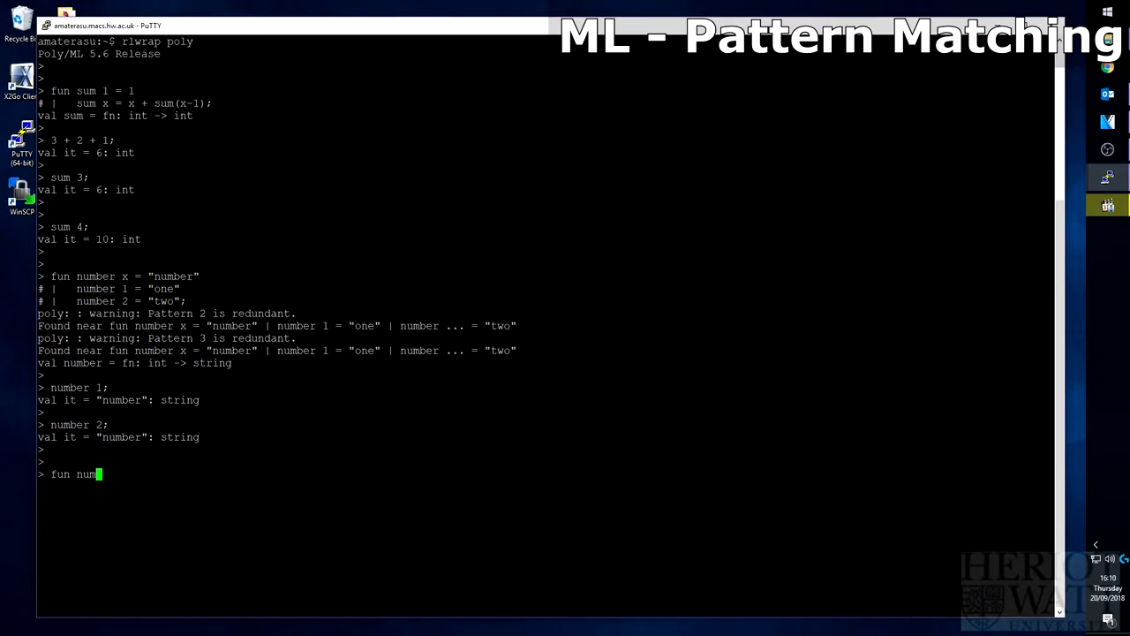
{"action": "type", "text": "ber x"}
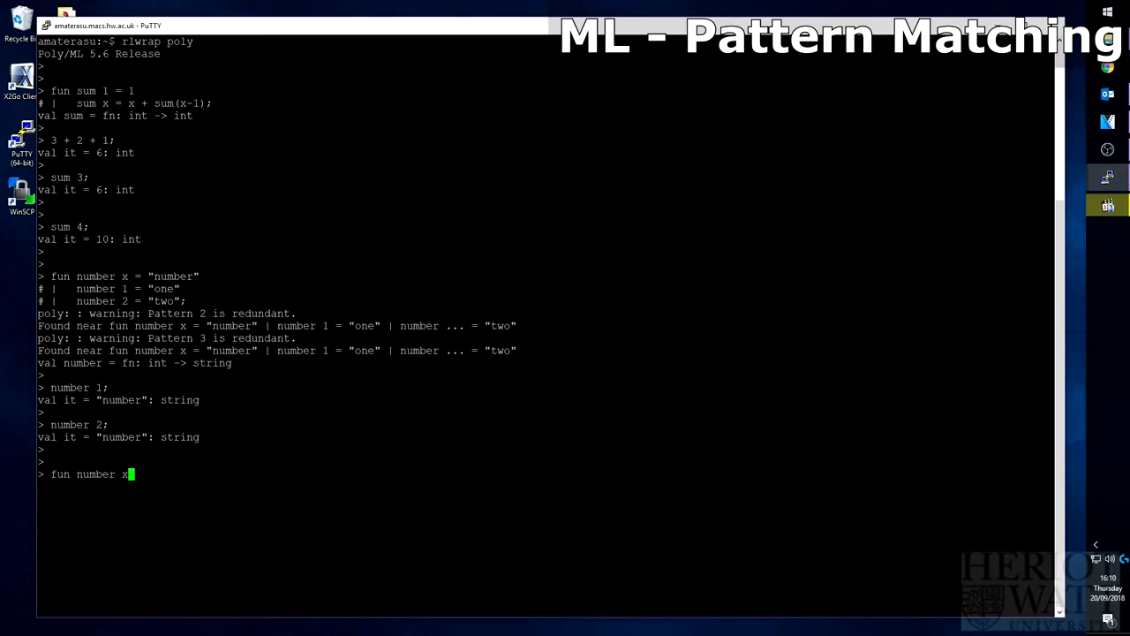
{"action": "type", "text": "="}
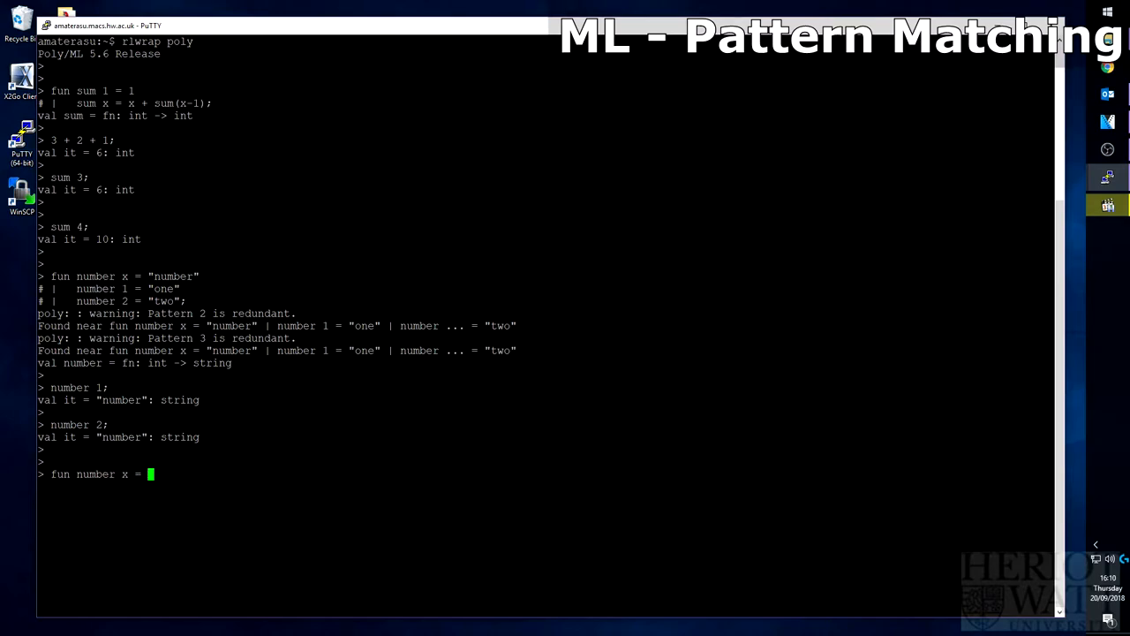
{"action": "type", "text": "if"}
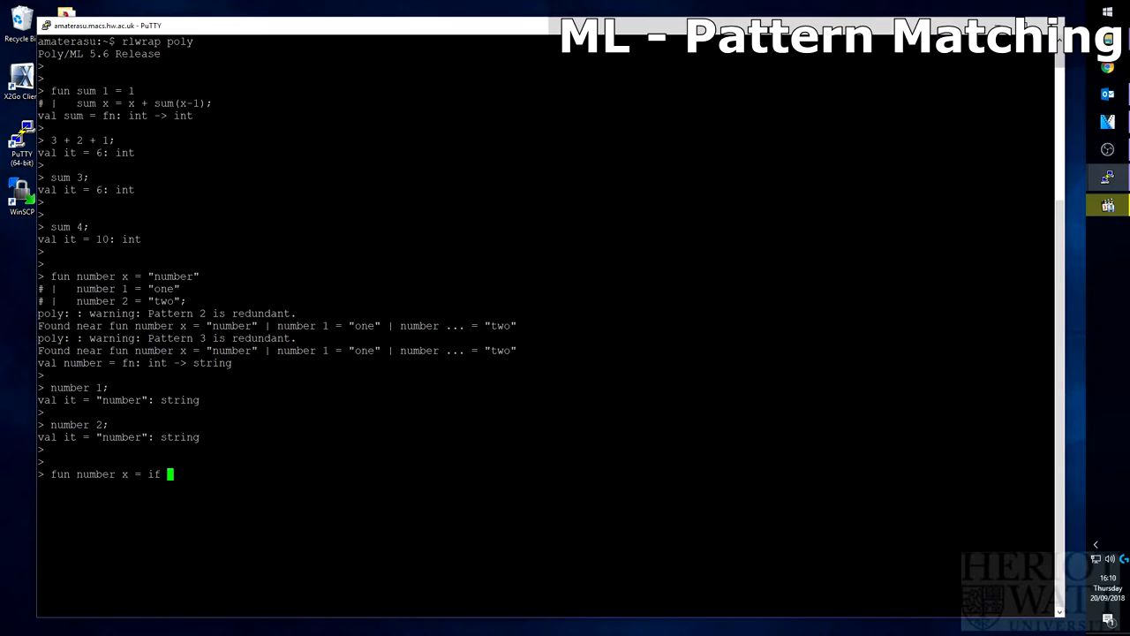
{"action": "type", "text": "x <="}
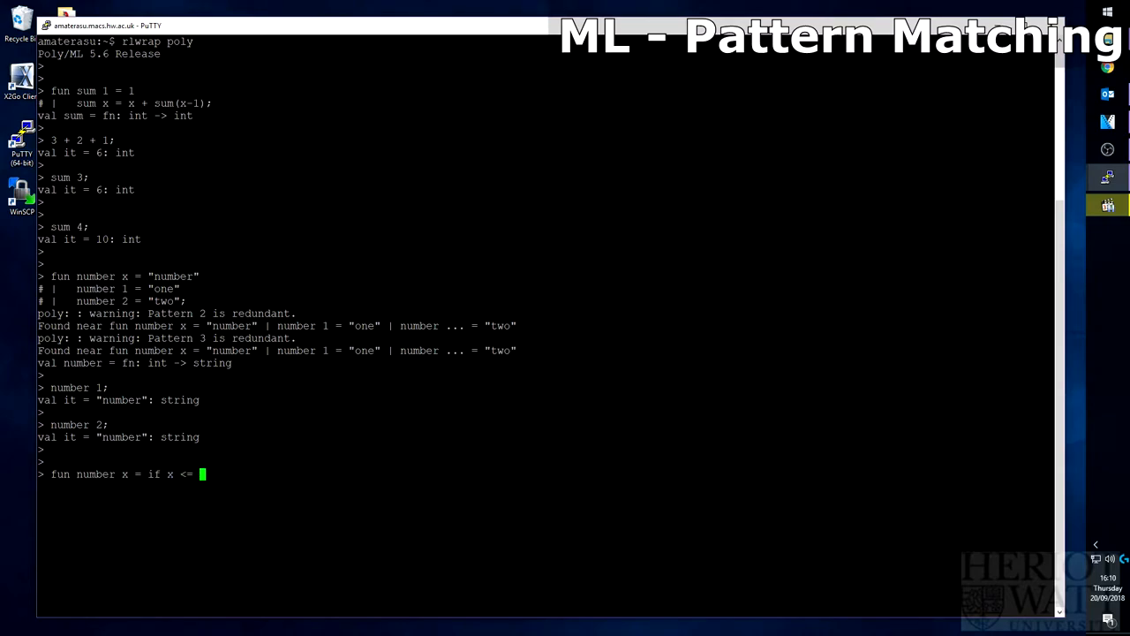
{"action": "type", "text": "1 then \""}
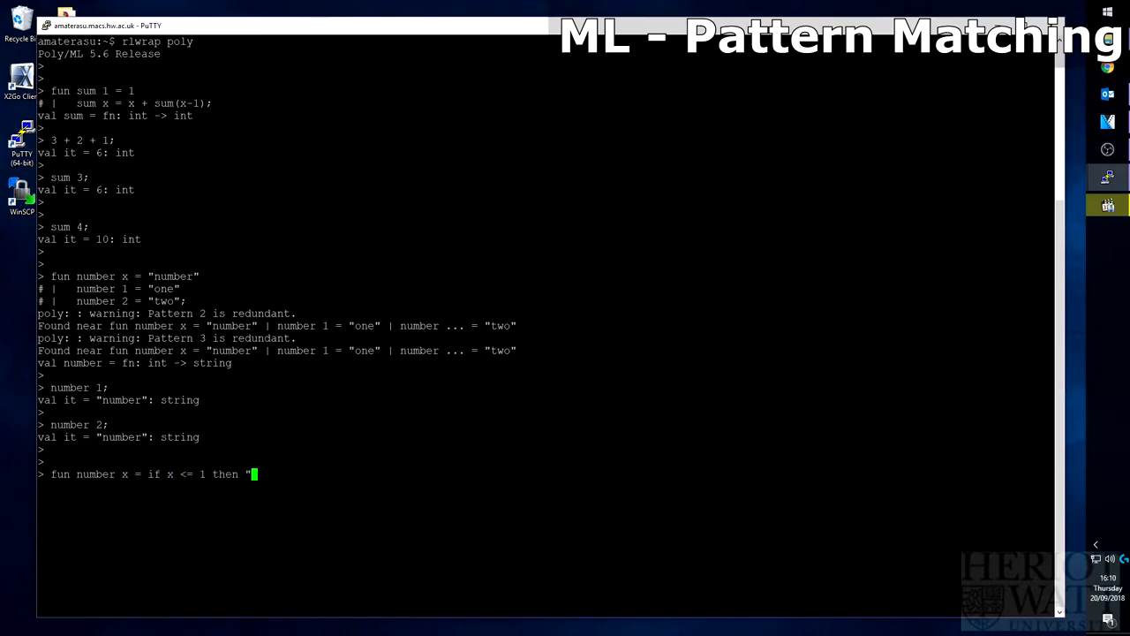
{"action": "type", "text": "one\" else"}
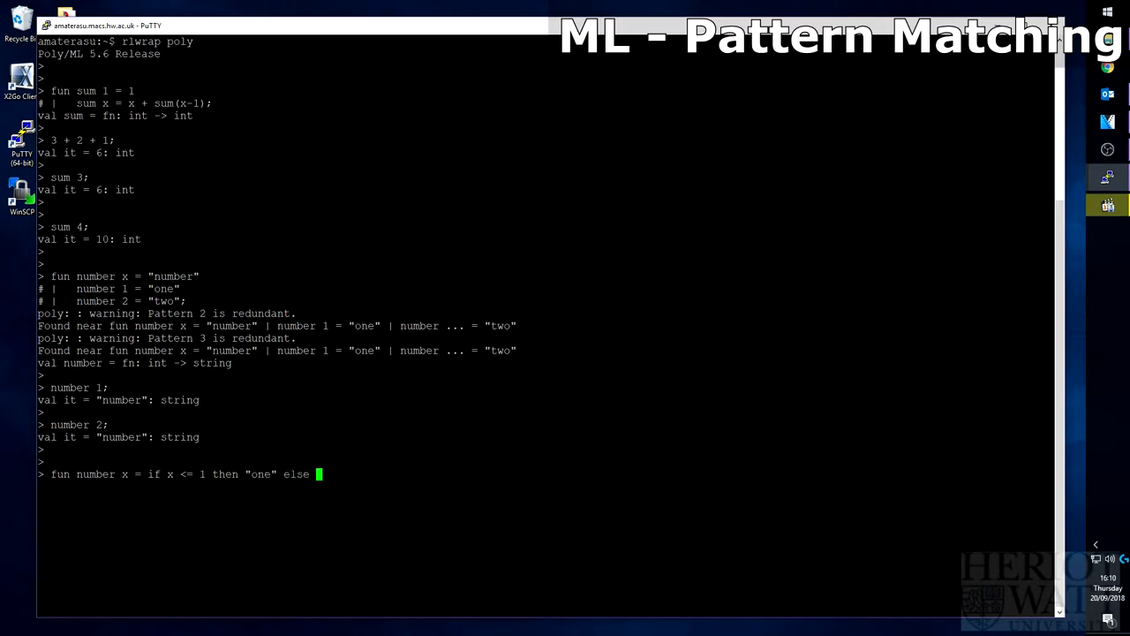
Step: Complete it with if x <= 2 then "two" else "number" and submit
{"action": "type", "text": "if x"}
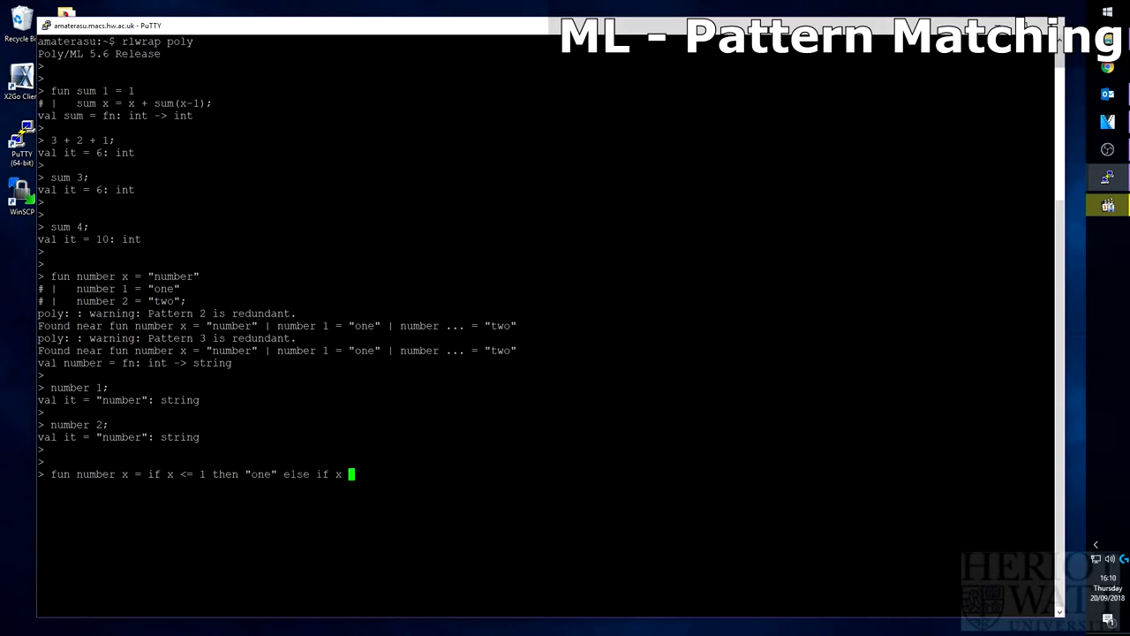
{"action": "type", "text": "<= 2 then"}
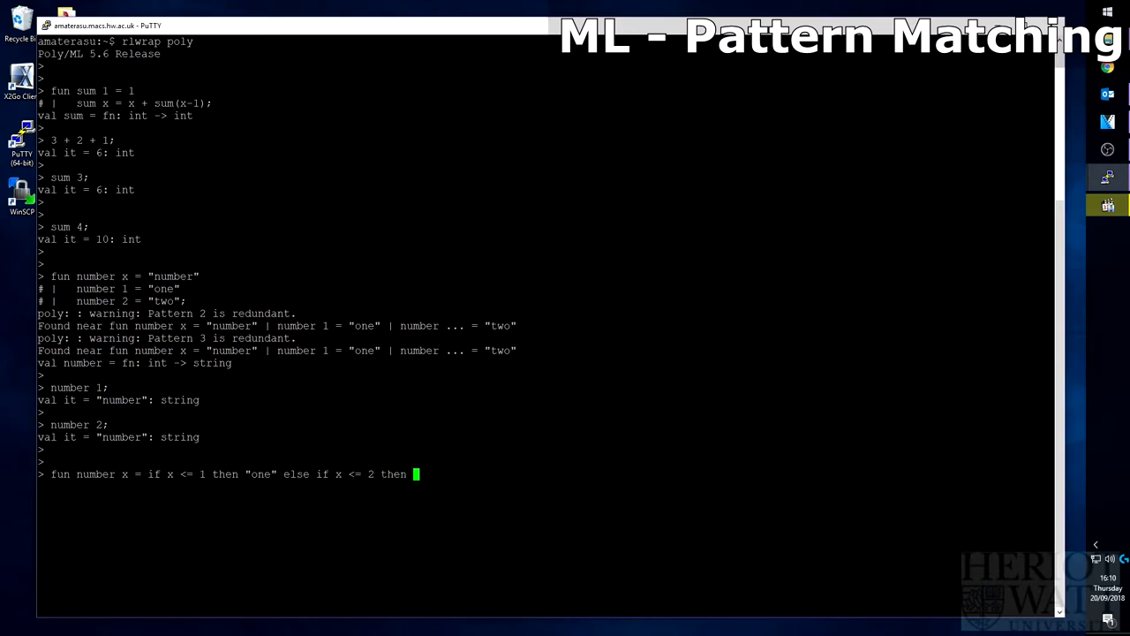
{"action": "type", "text": "\"two\""}
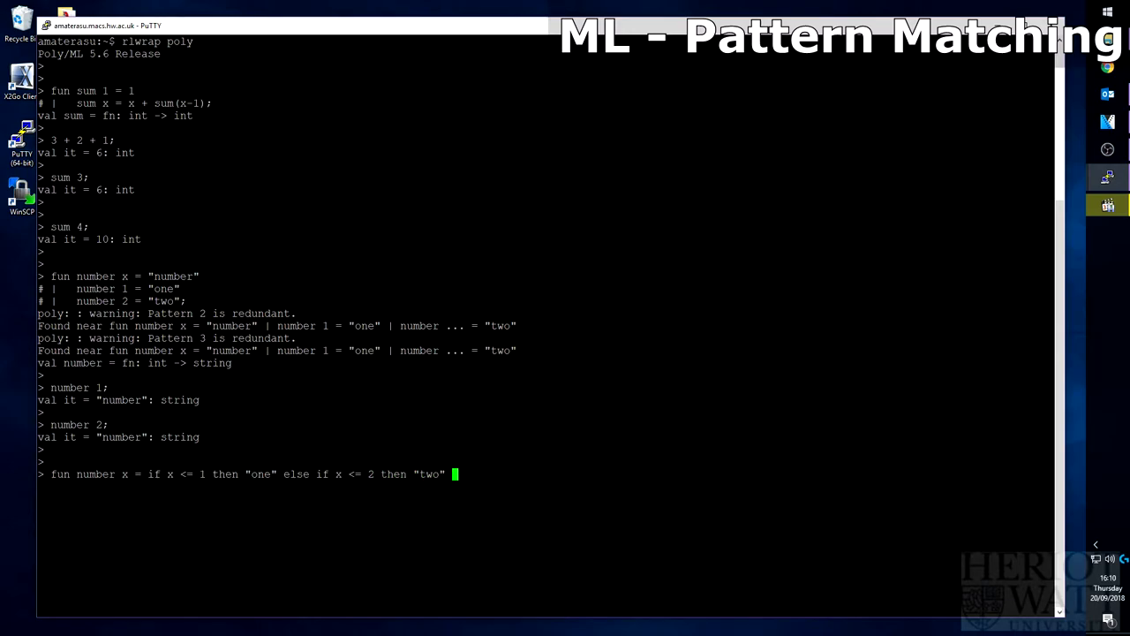
{"action": "type", "text": "else x"}
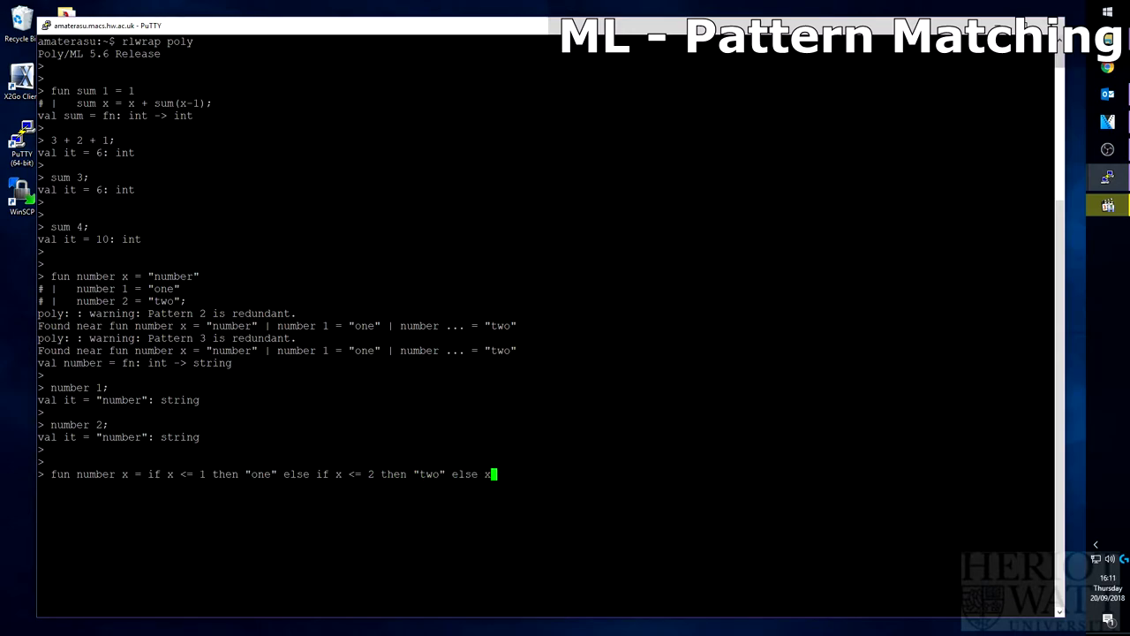
{"action": "key", "text": "BackSpace"}
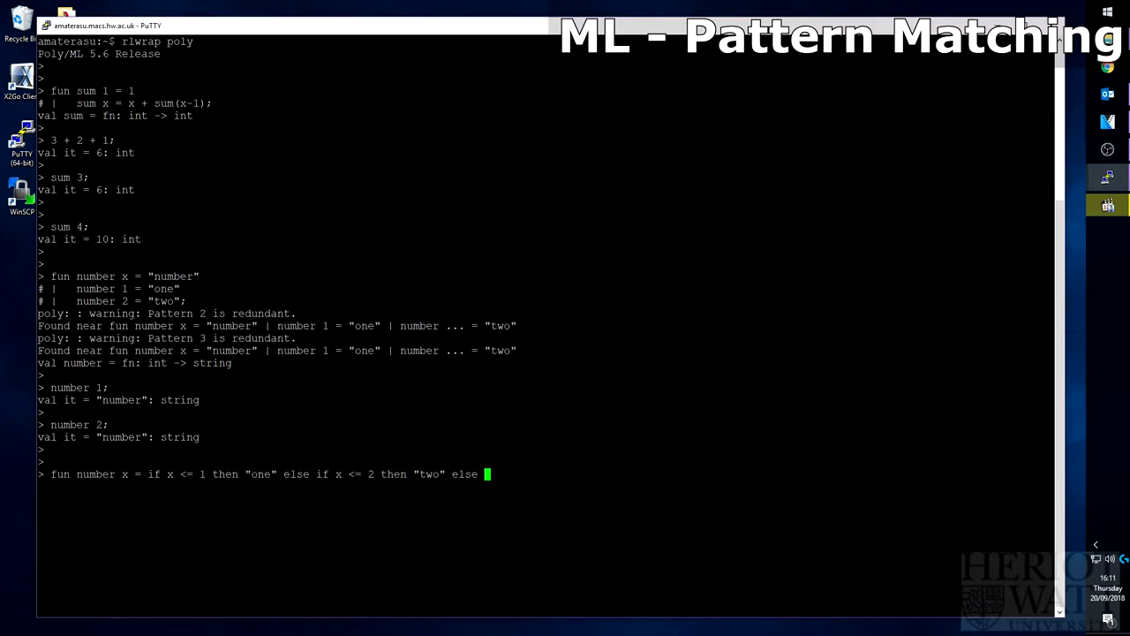
{"action": "type", "text": "\"number\""}
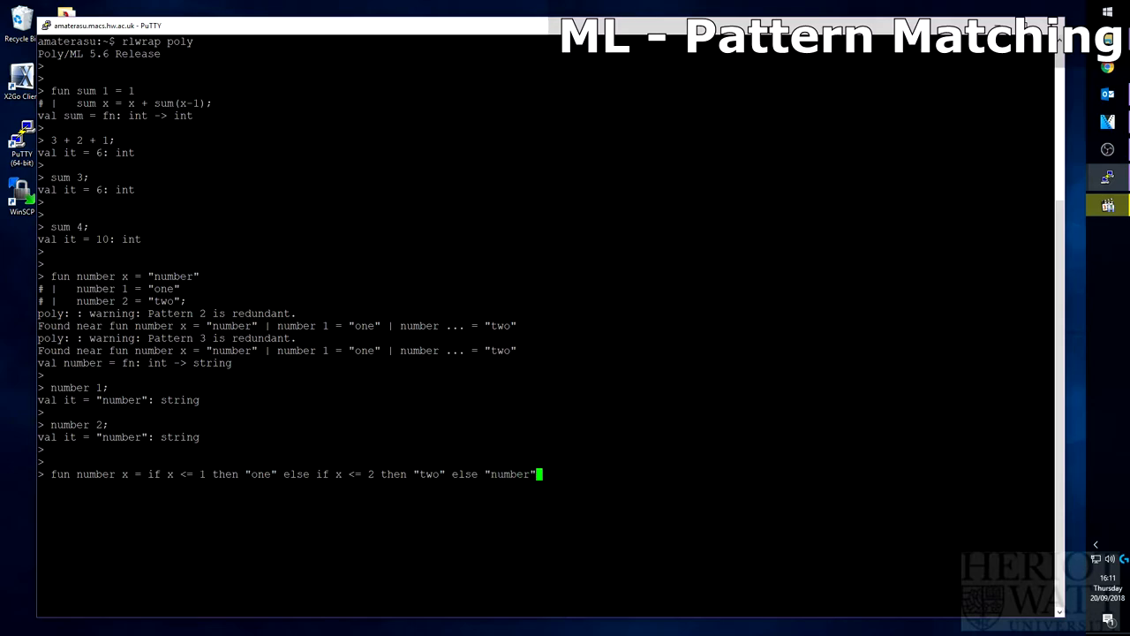
{"action": "key", "text": "Return"}
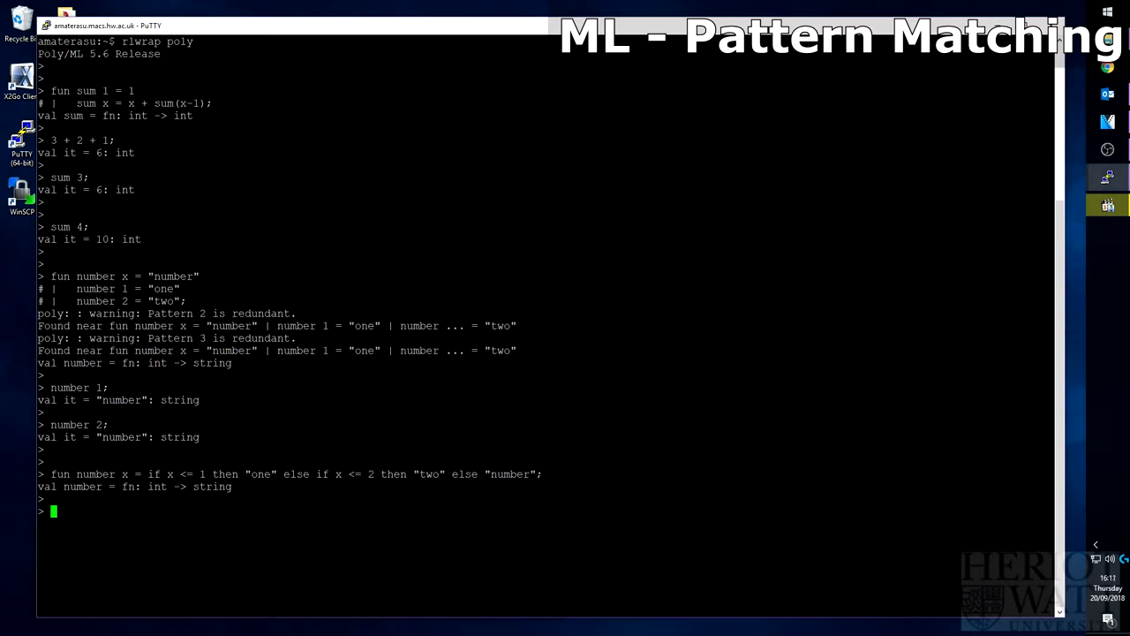
Step: Call the new number function on 1 and 2, then begin number 3;
{"action": "type", "text": "number 1;"}
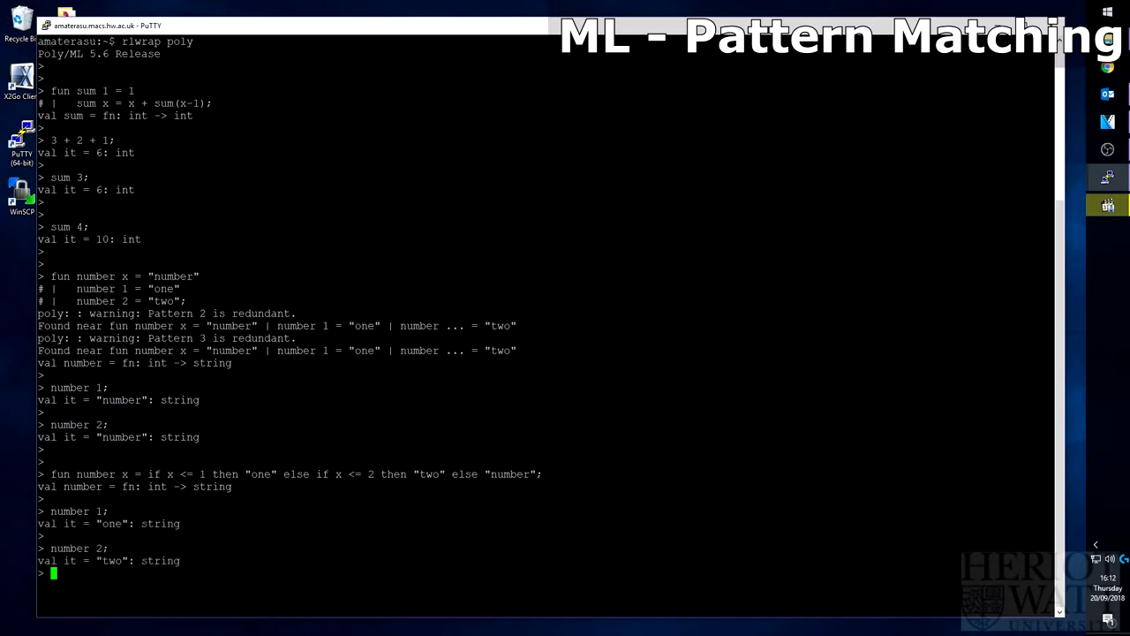
{"action": "type", "text": "number 3;"}
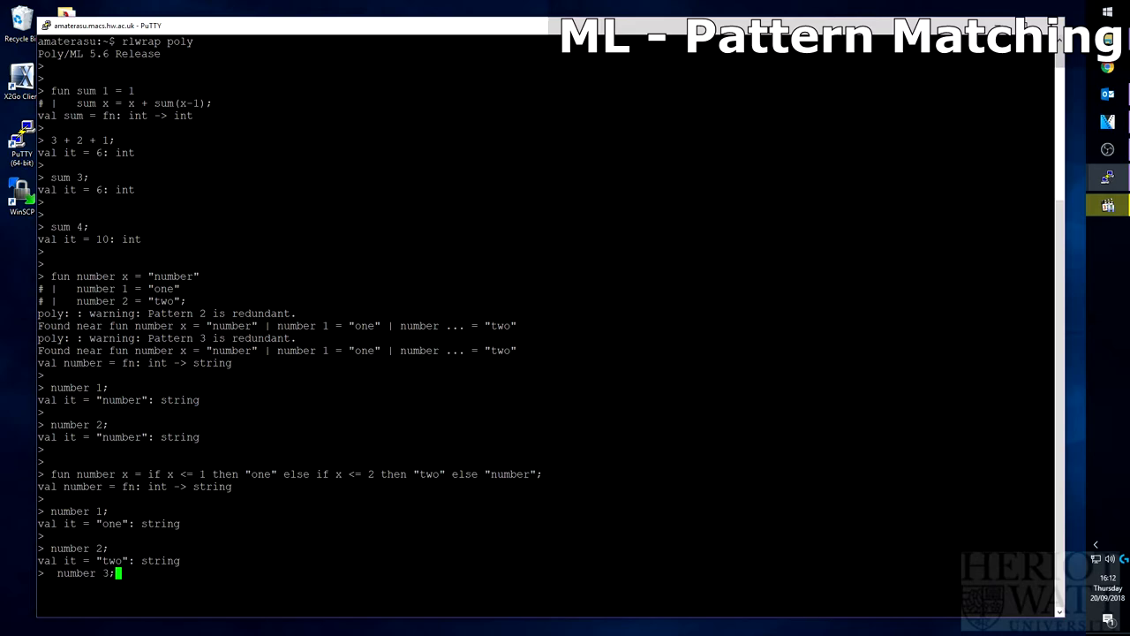